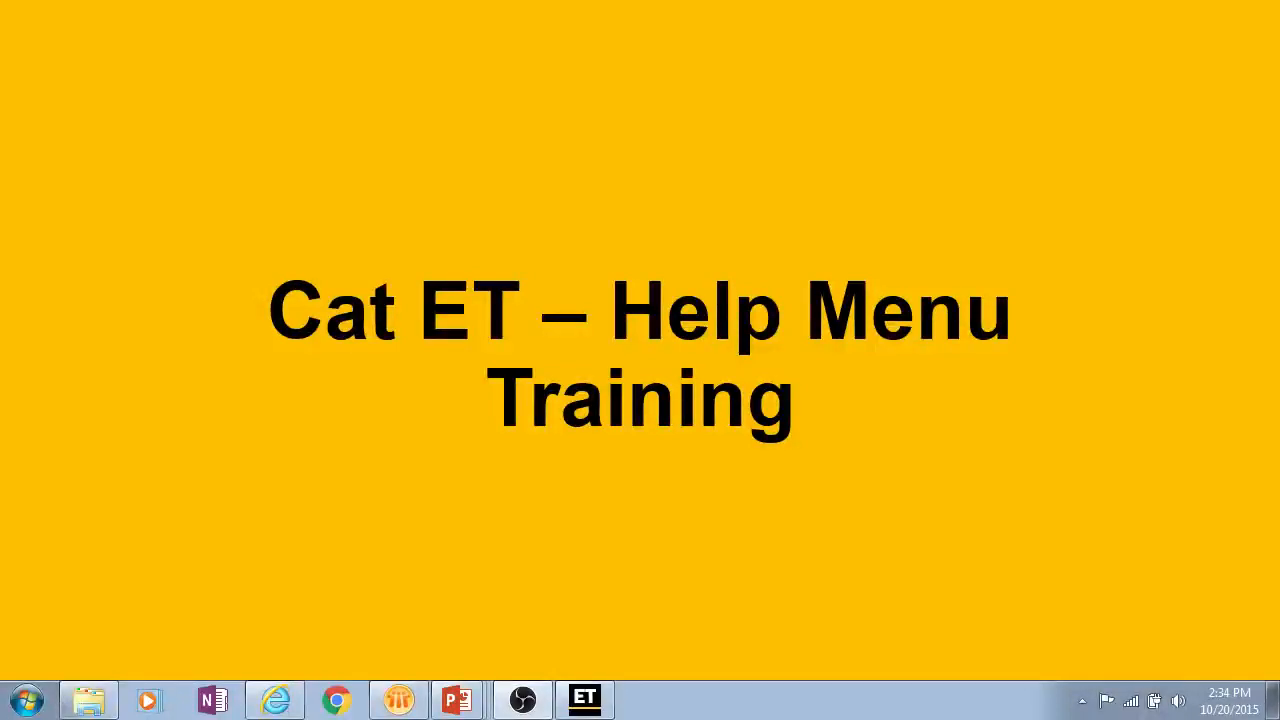
mouse_move(1012, 555)
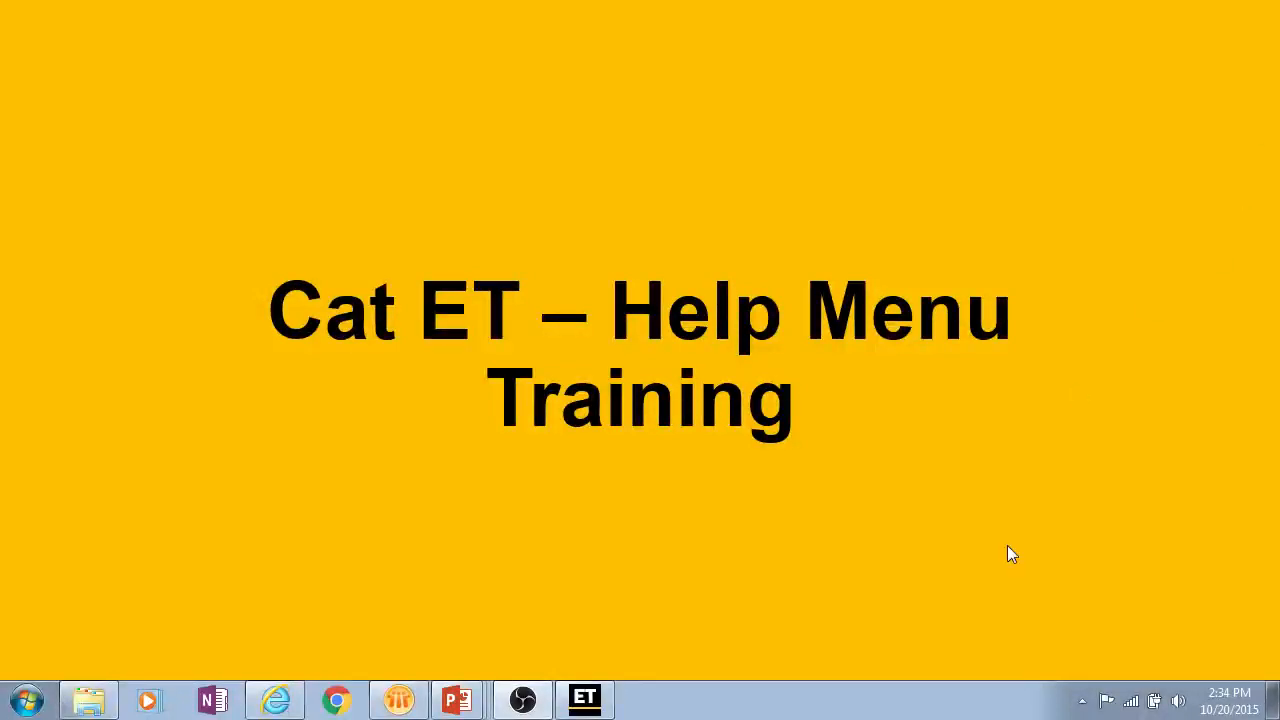
Open Help Contents on Accessing ECM Summary, view Using Data Transport, and browse the Index.
click(585, 699)
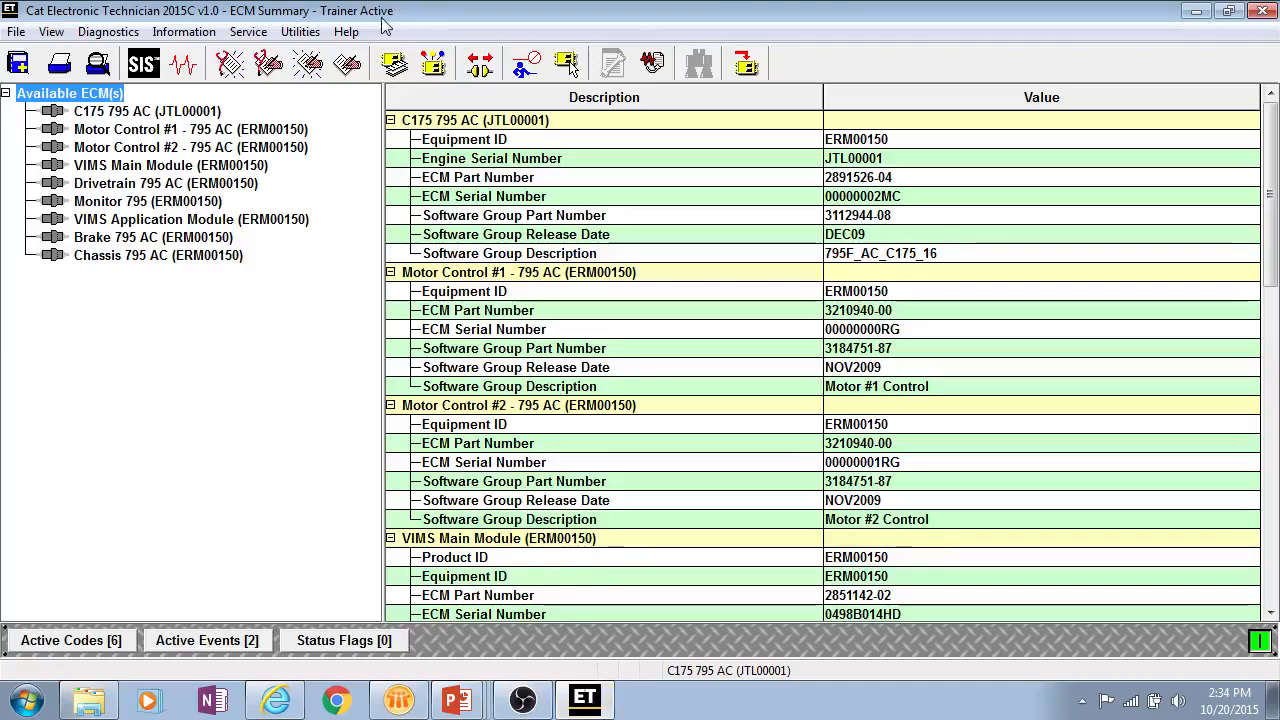
click(346, 31)
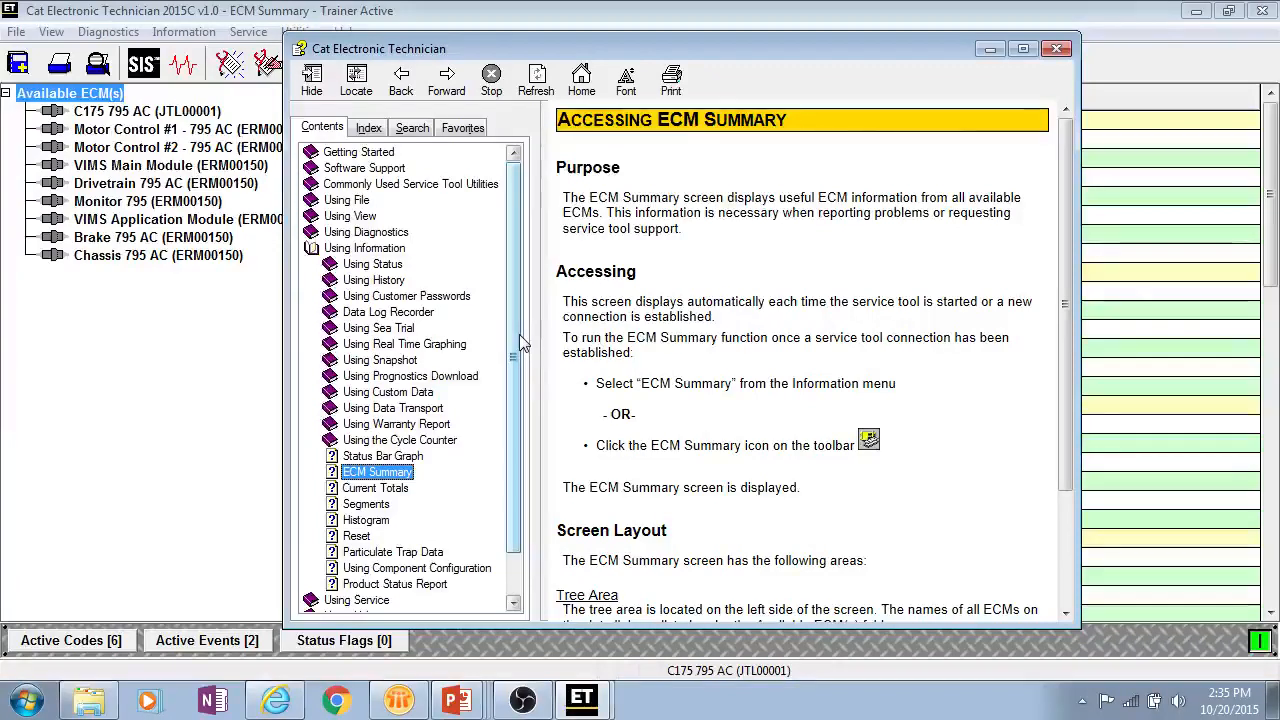
mouse_move(257, 316)
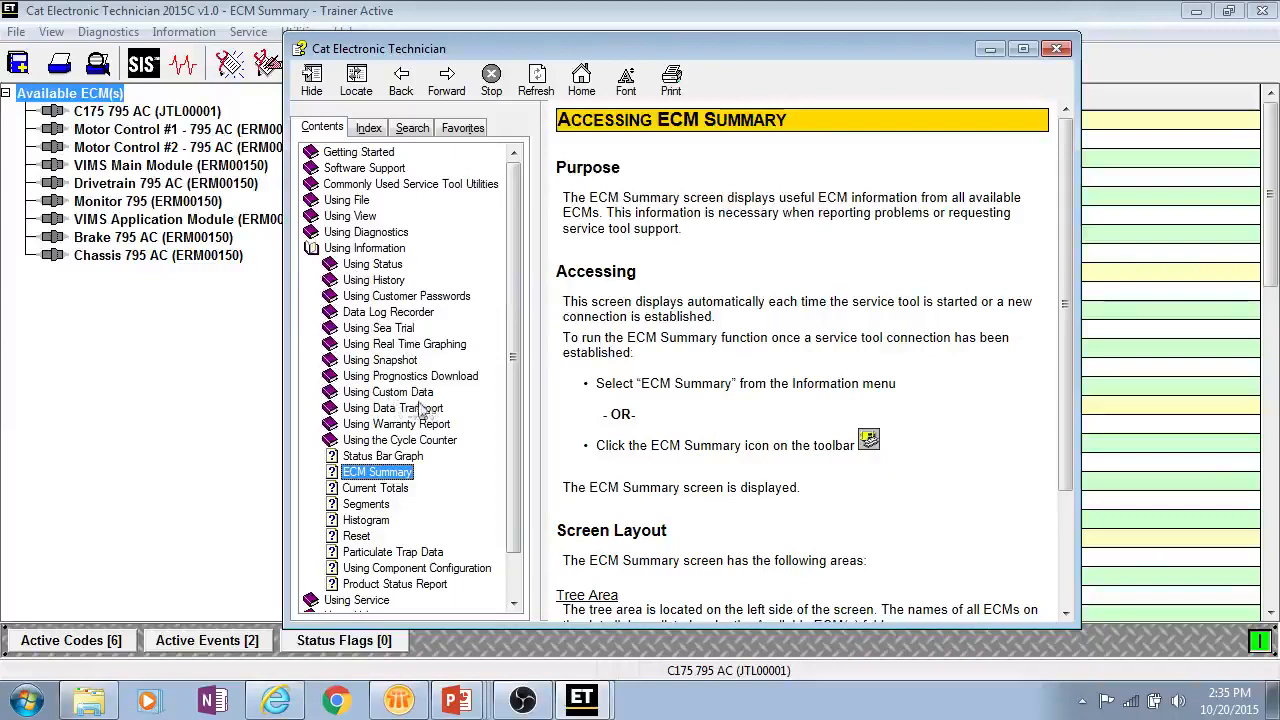
click(393, 408)
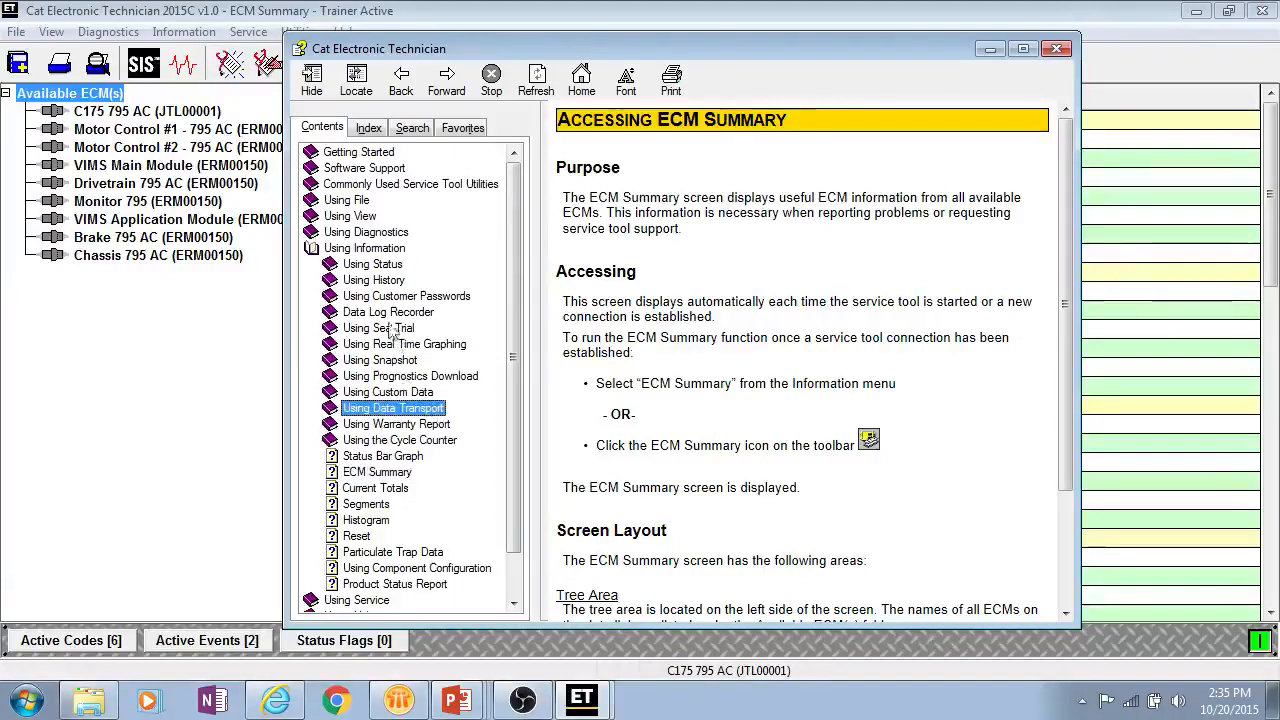
click(368, 127)
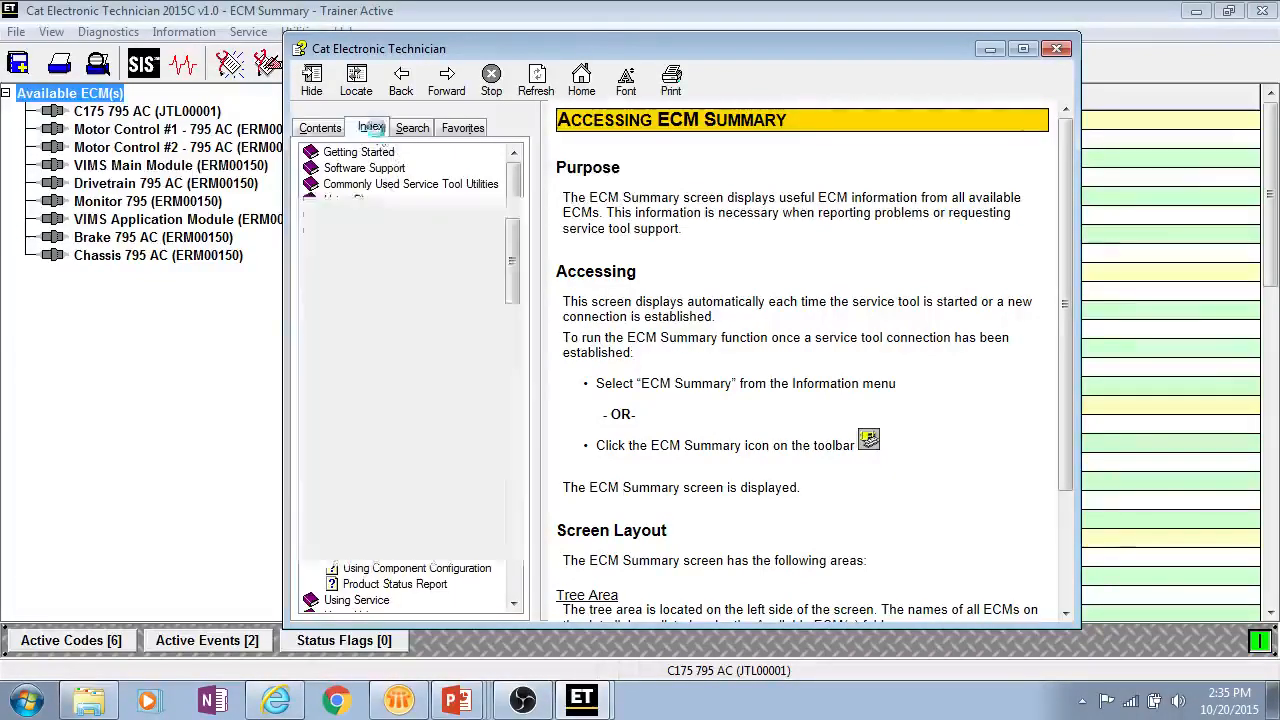
click(370, 127)
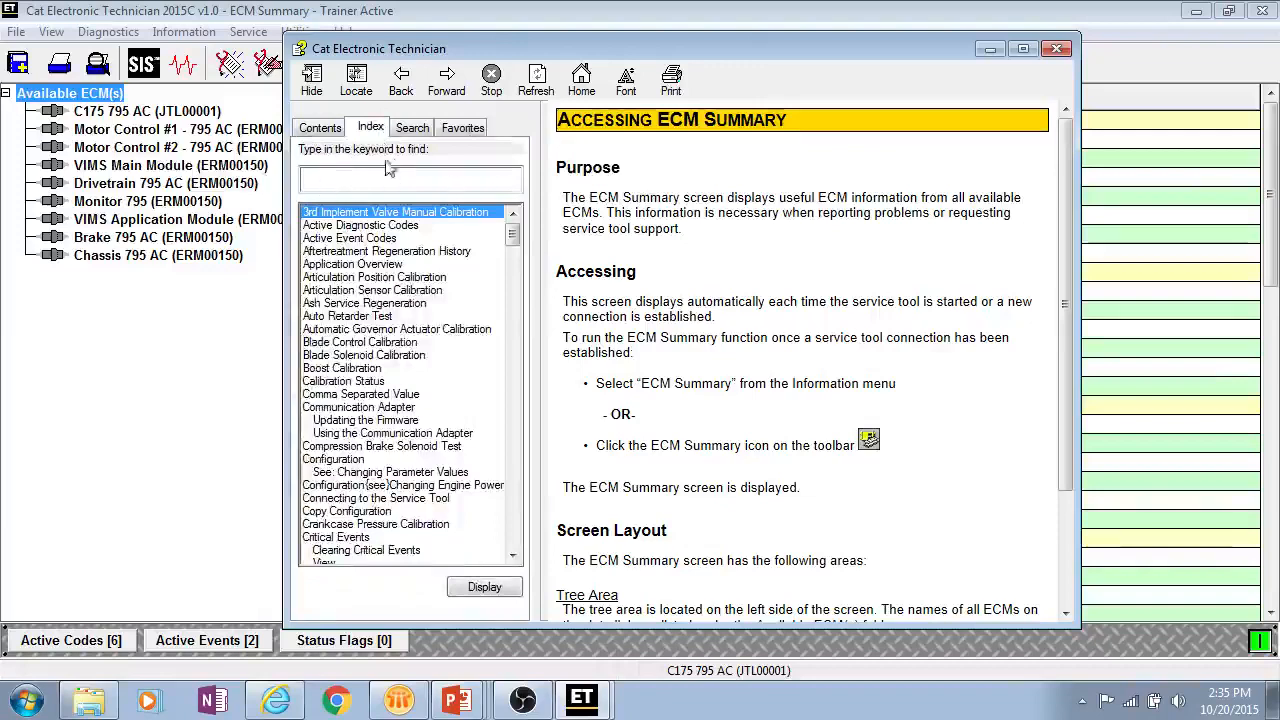
click(321, 127)
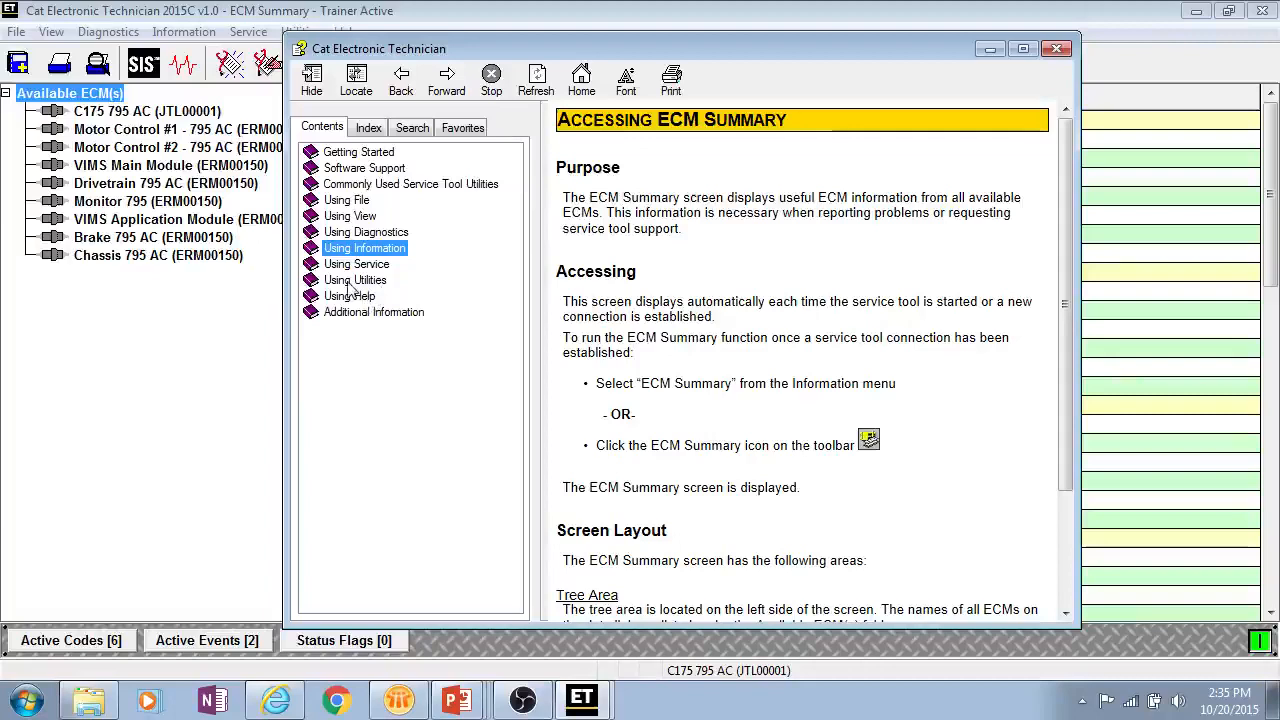
Open the Help > Trainer machine list and cancel it without changes.
click(347, 31)
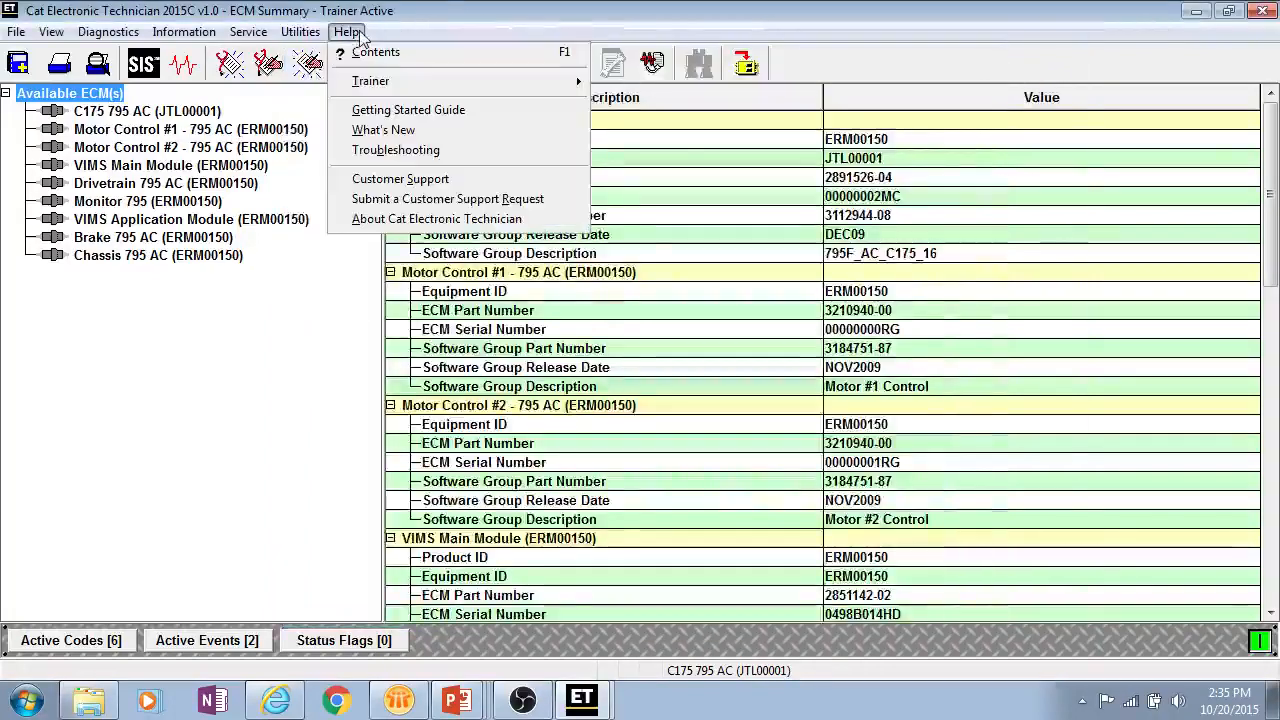
mouse_move(371, 81)
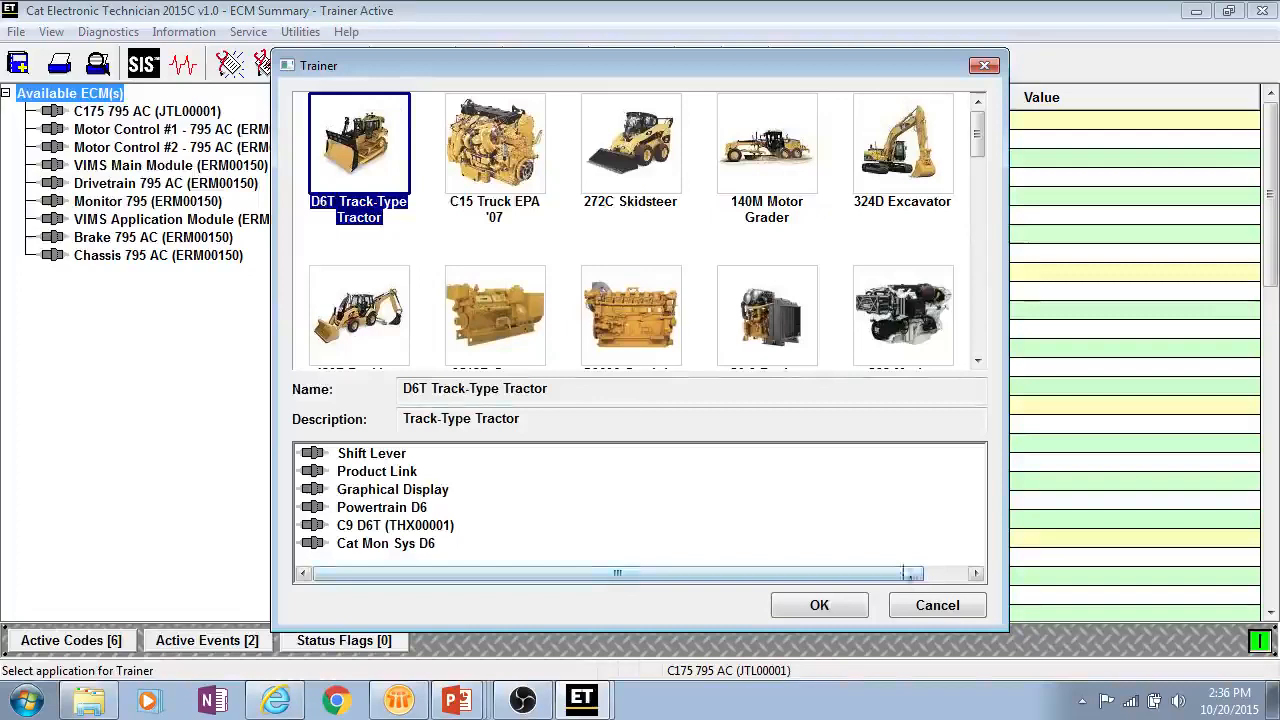
click(818, 604)
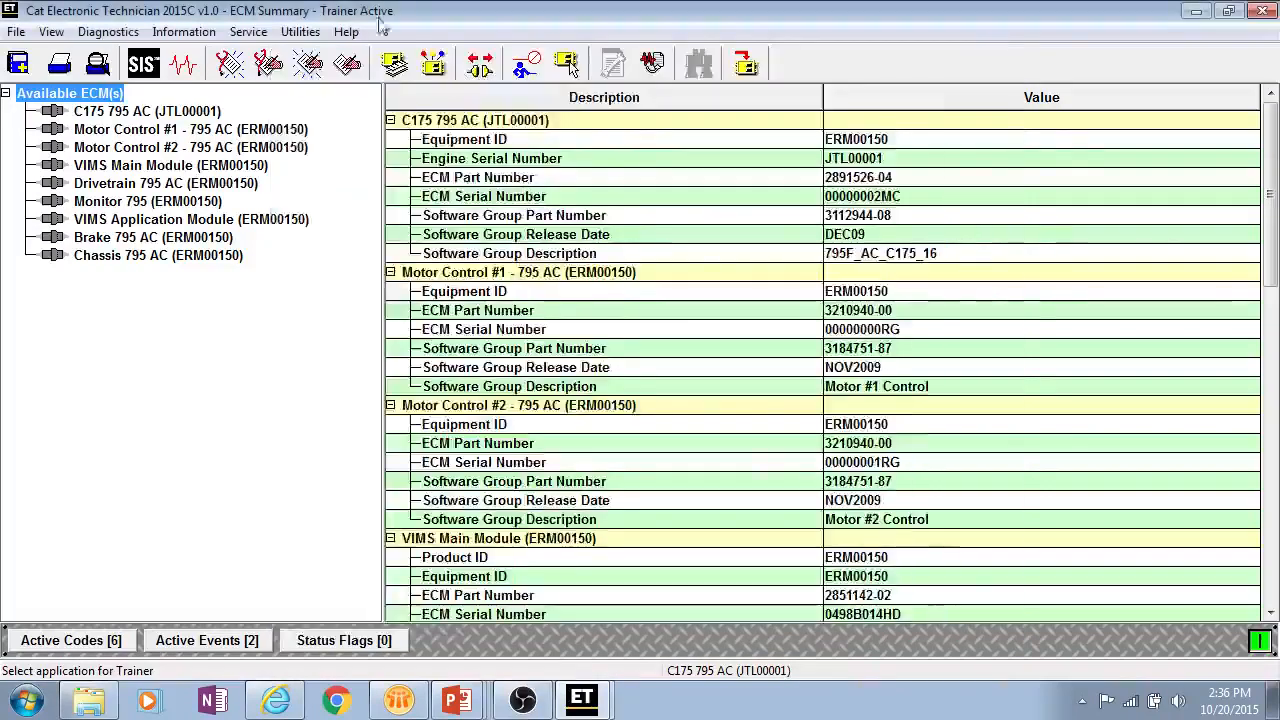
Open the Getting Started Guide in Adobe Reader and page forward three pages.
click(346, 31)
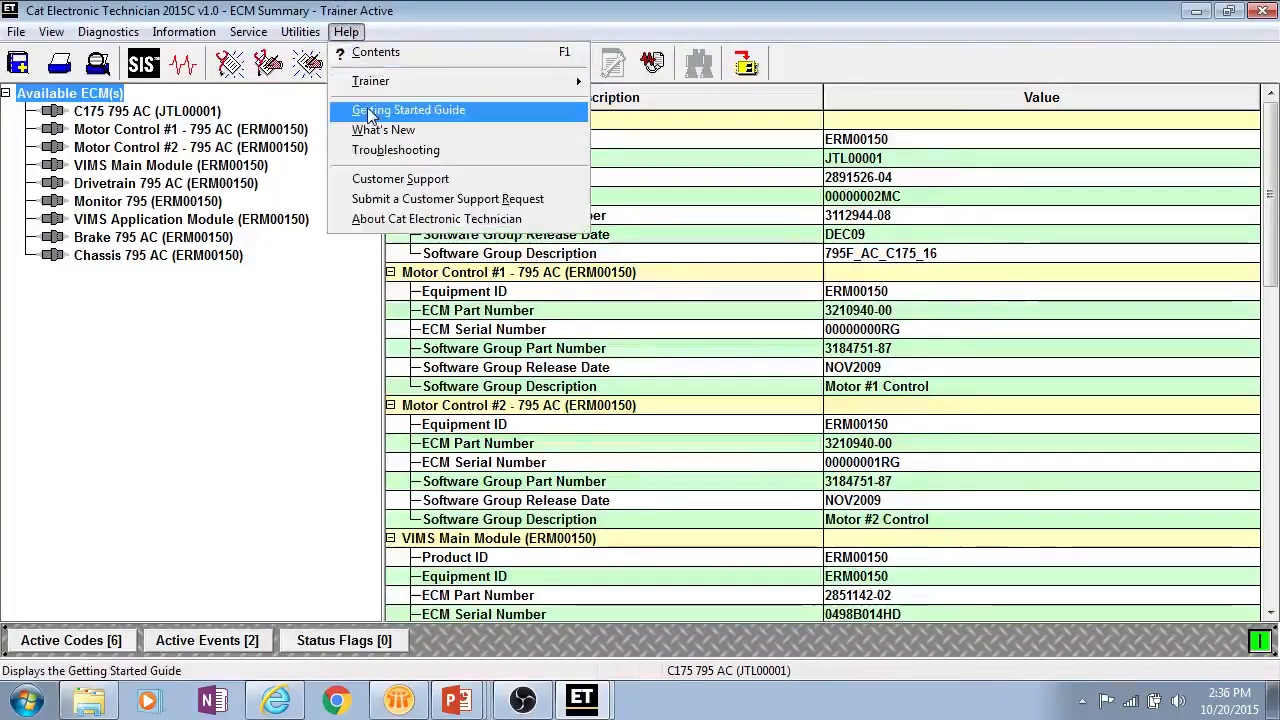
mouse_move(383, 130)
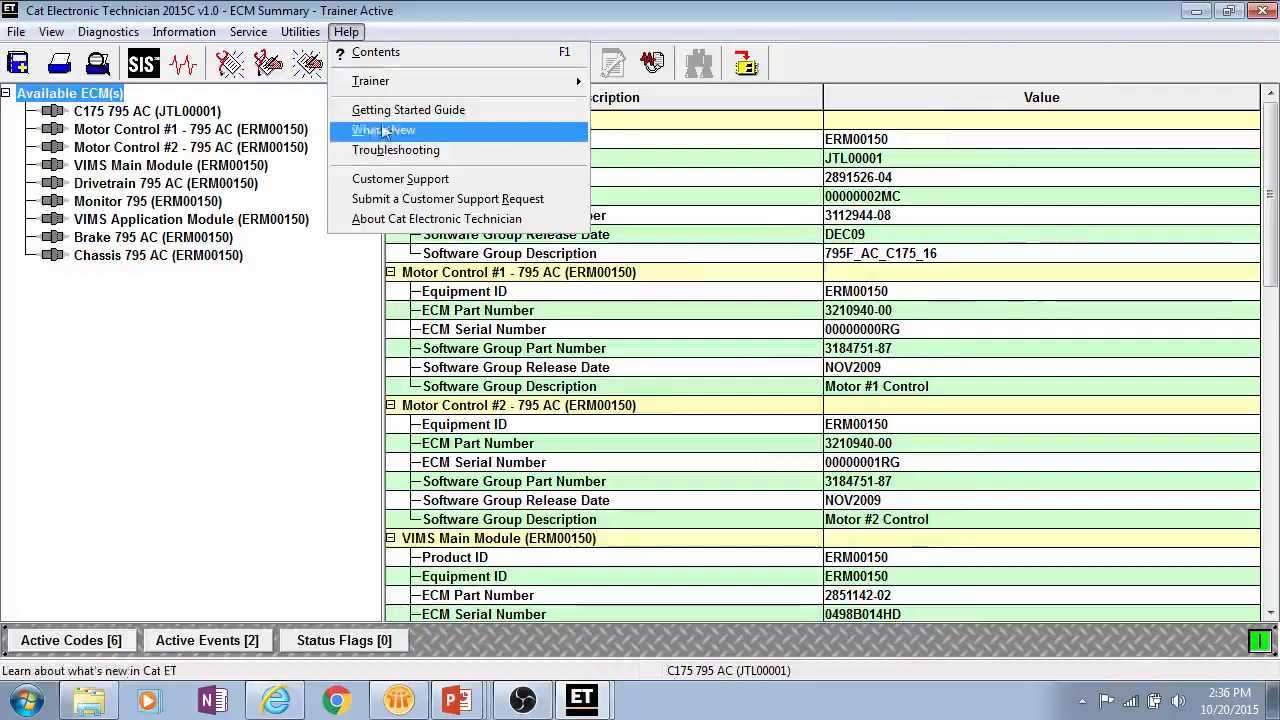
mouse_move(408, 110)
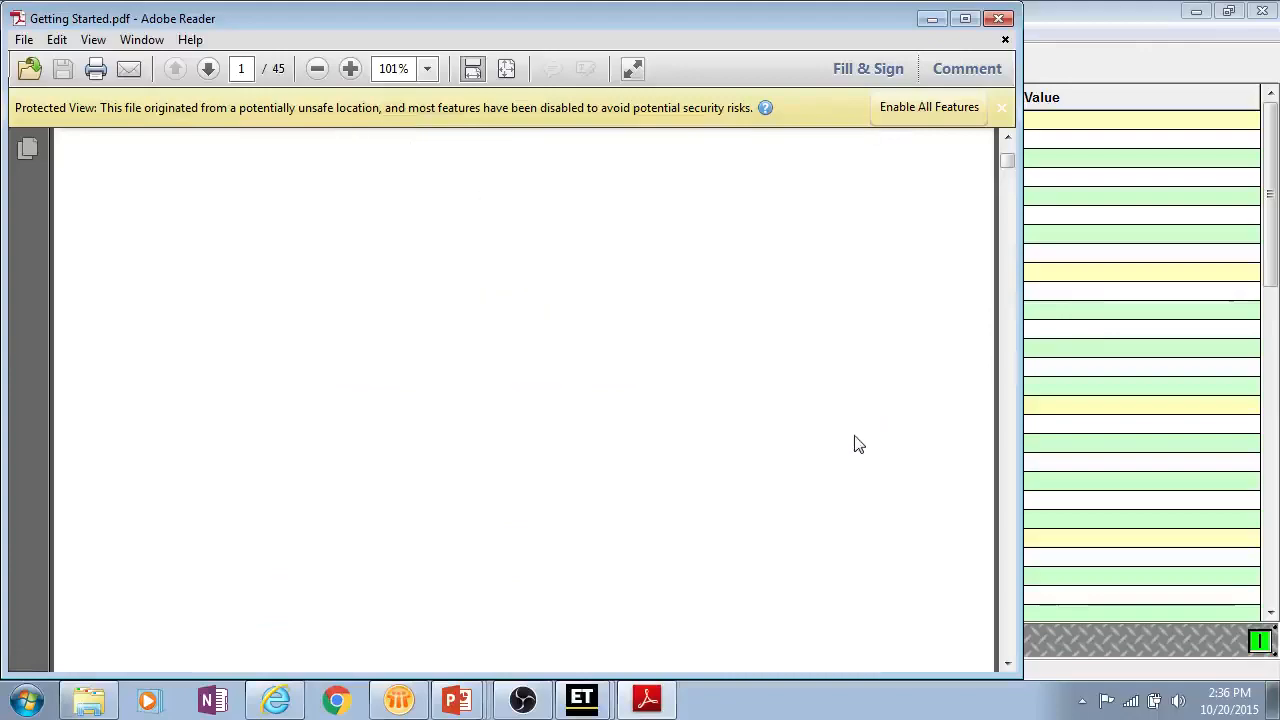
click(207, 68)
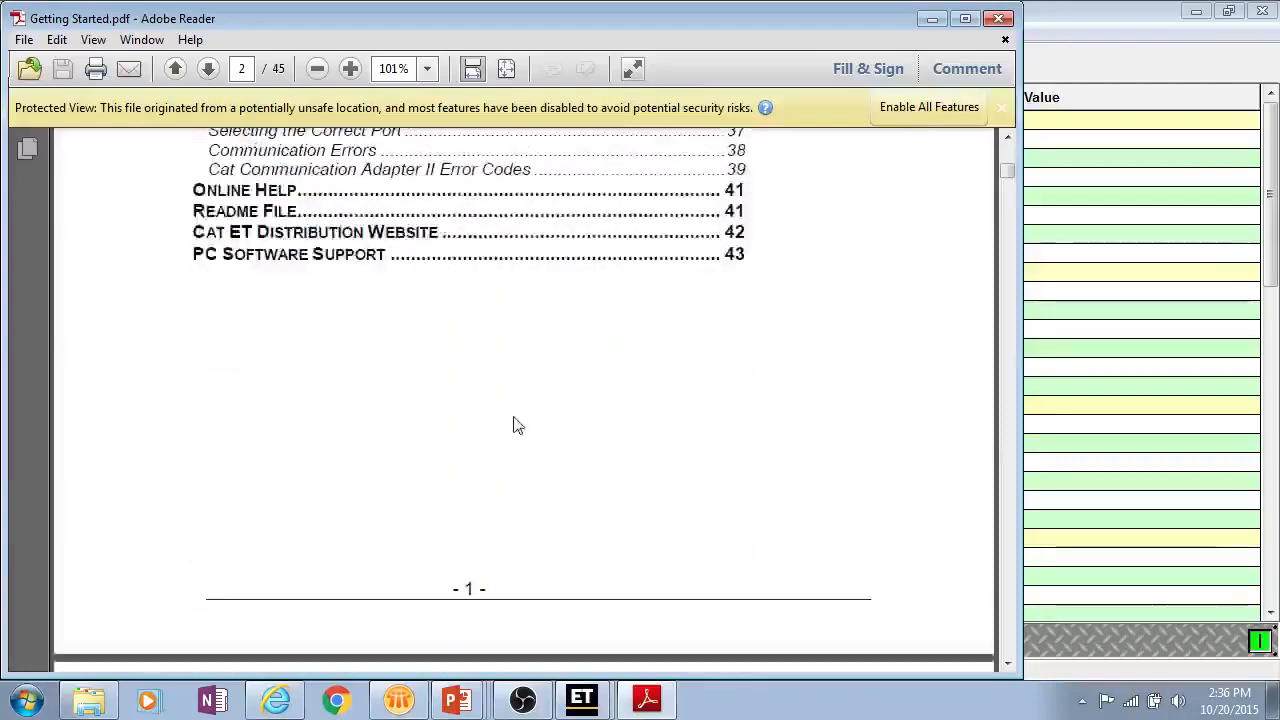
click(207, 68)
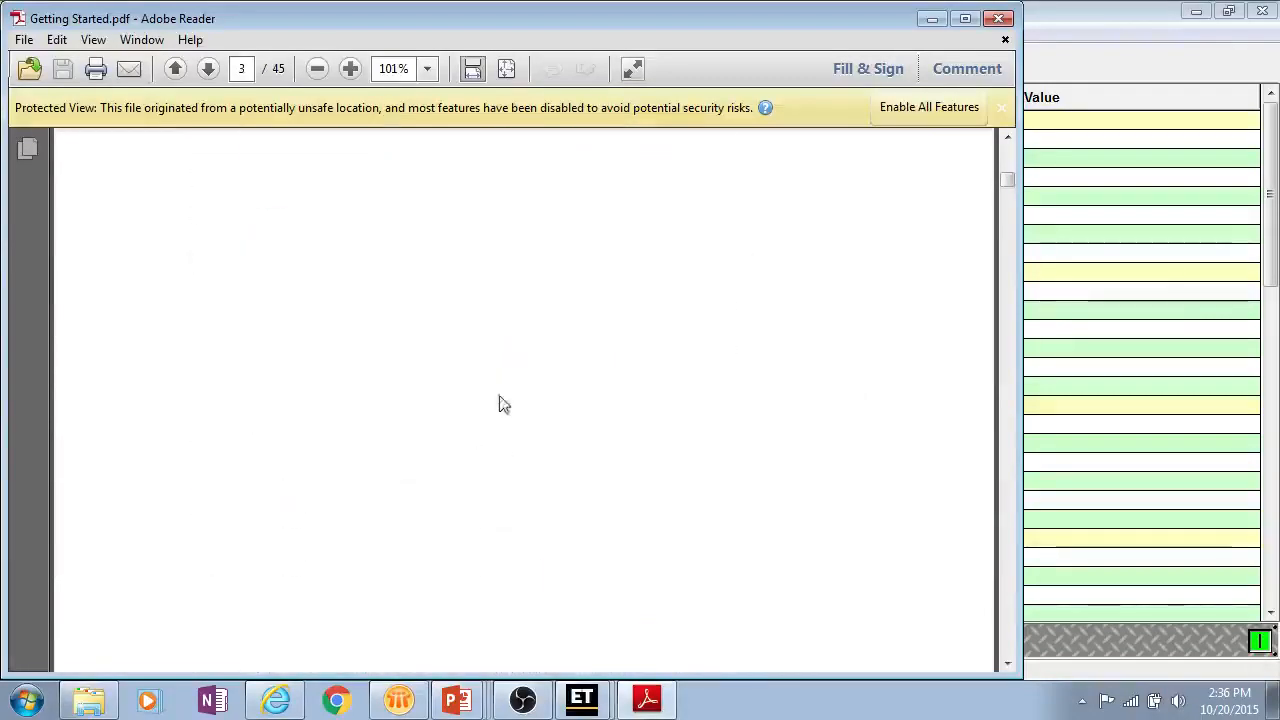
click(207, 68)
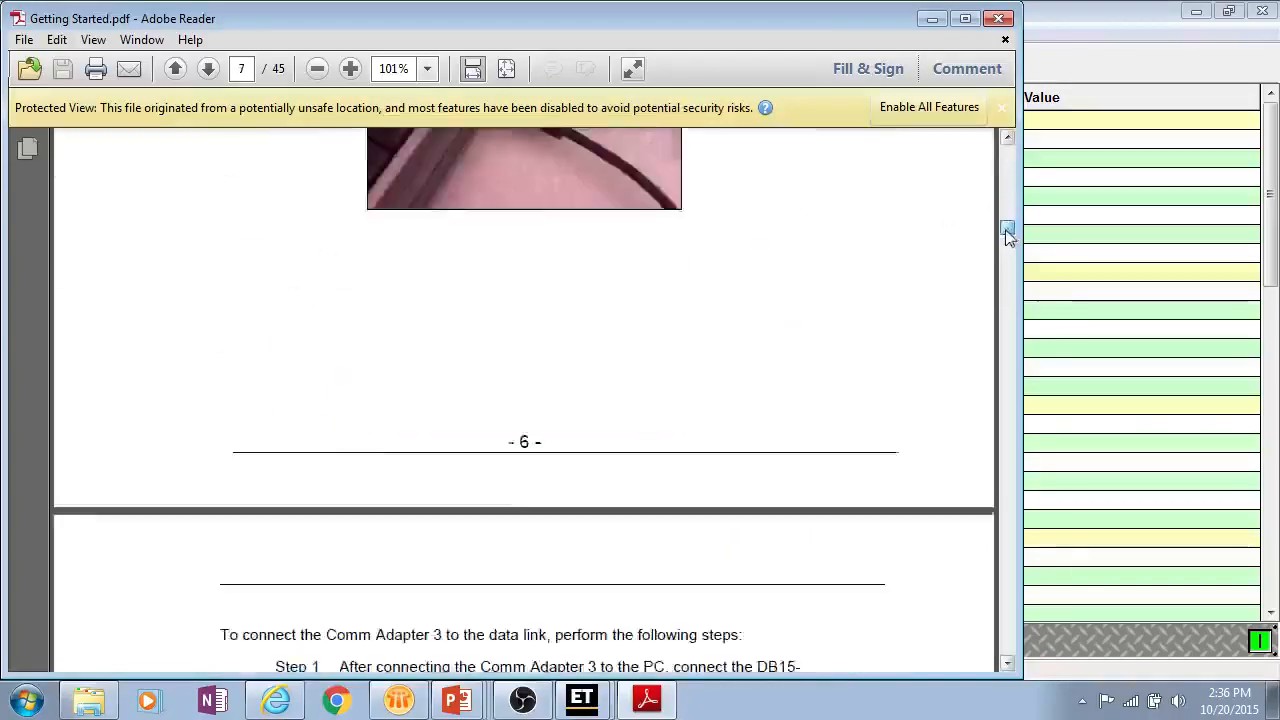
scroll(down, 3)
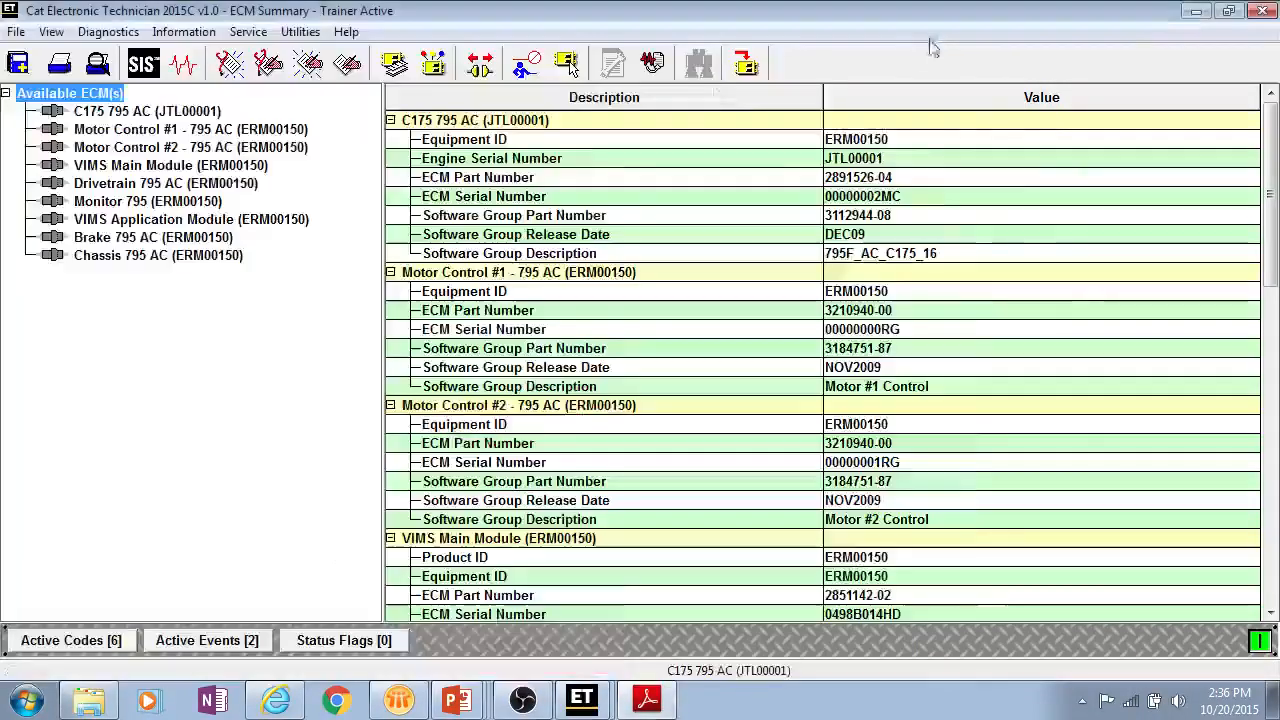
Scroll through the What's New release notes in Internet Explorer, then return to Cat ET.
click(346, 31)
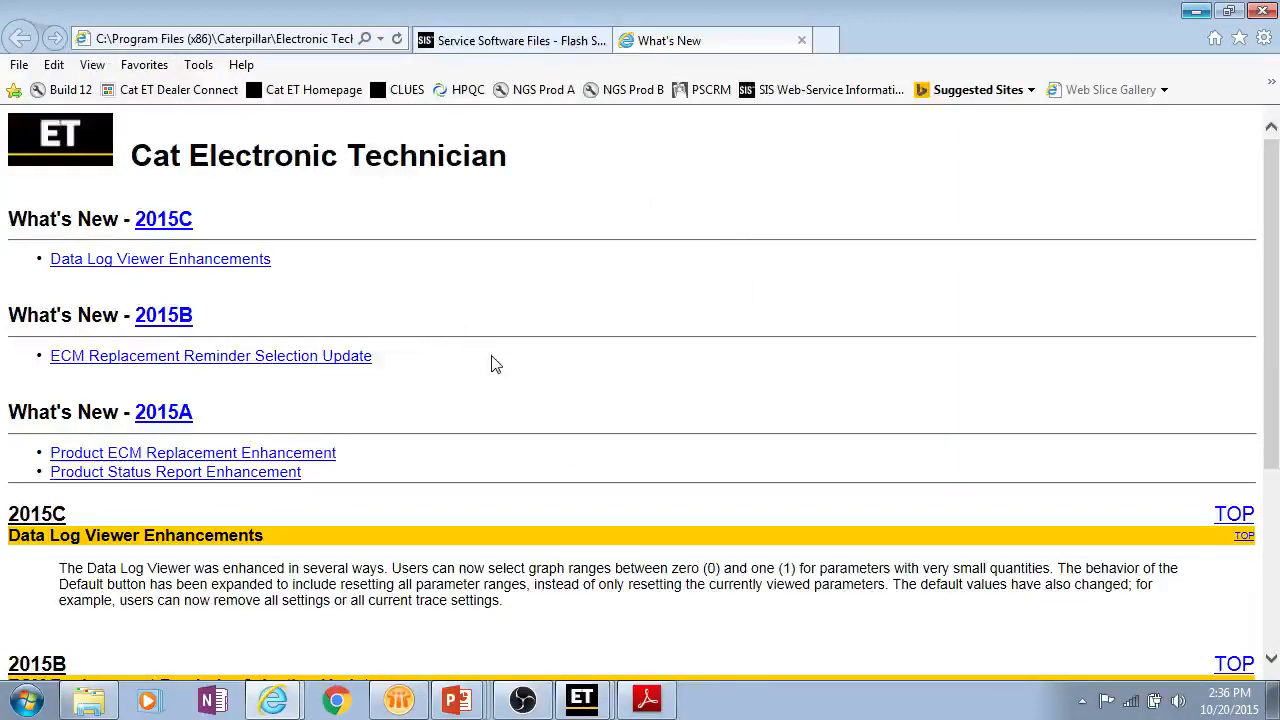
mouse_move(245, 360)
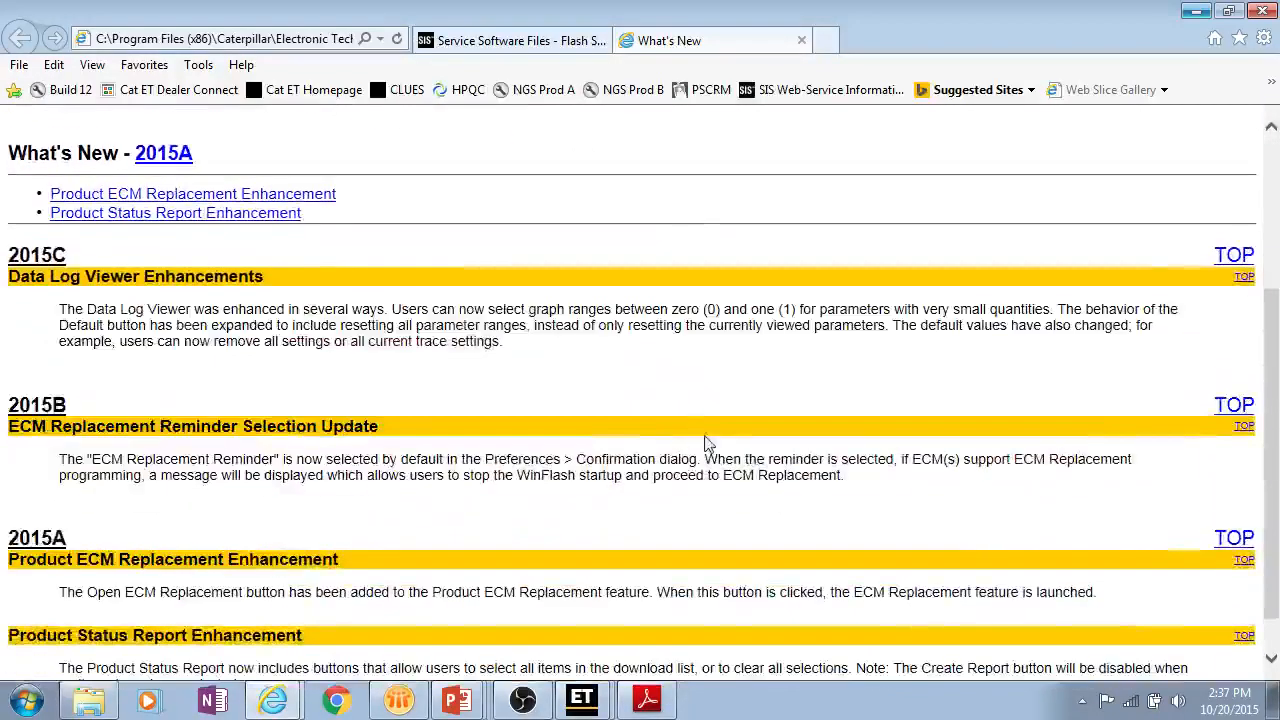
scroll(down, 3)
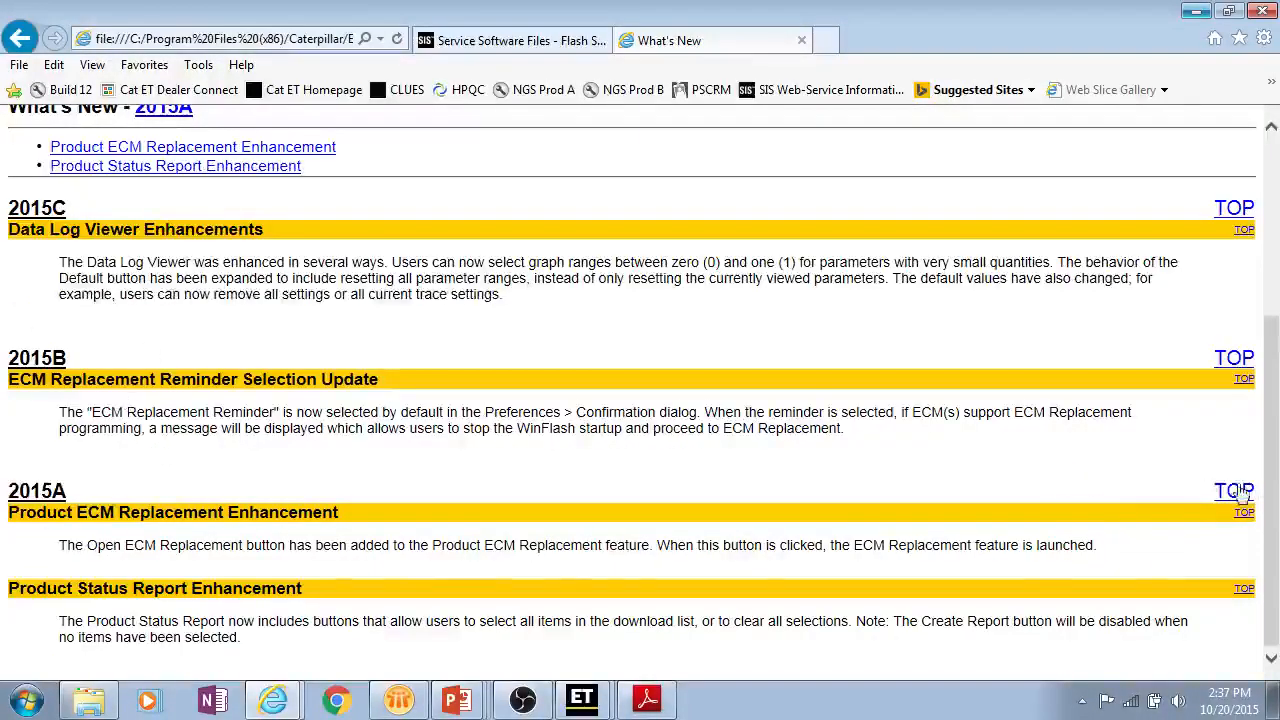
scroll(up, 3)
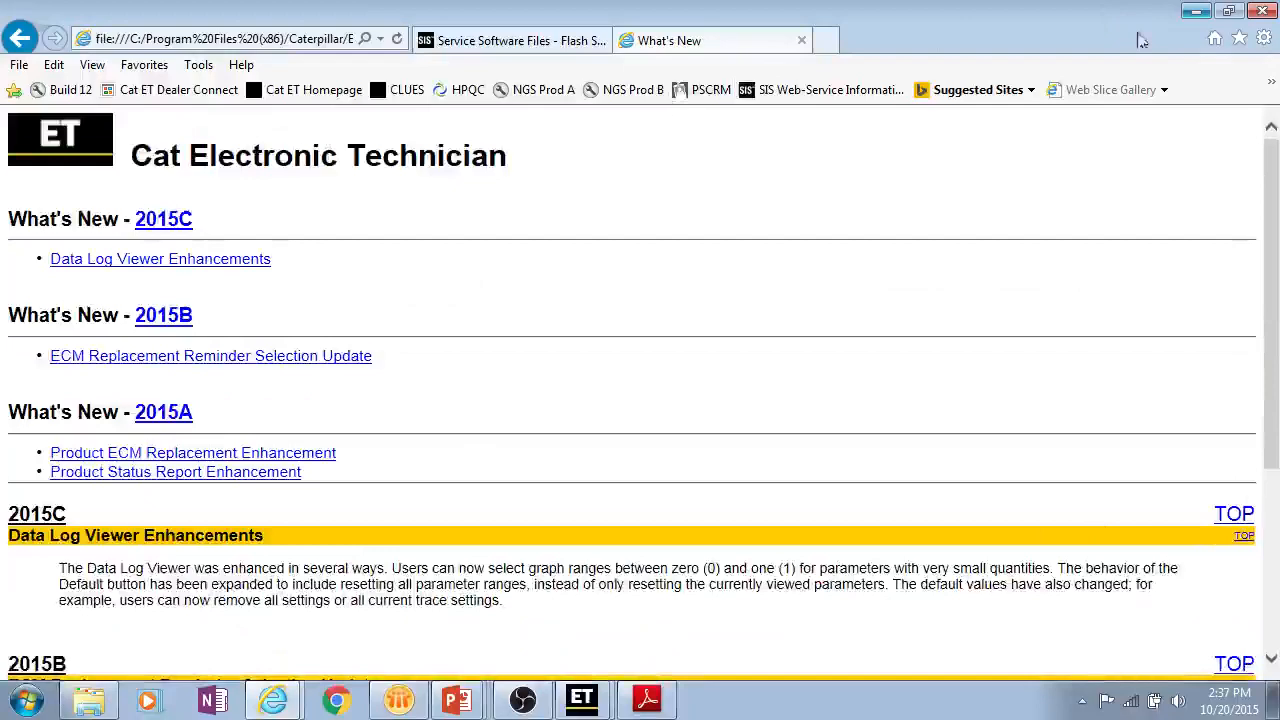
click(347, 31)
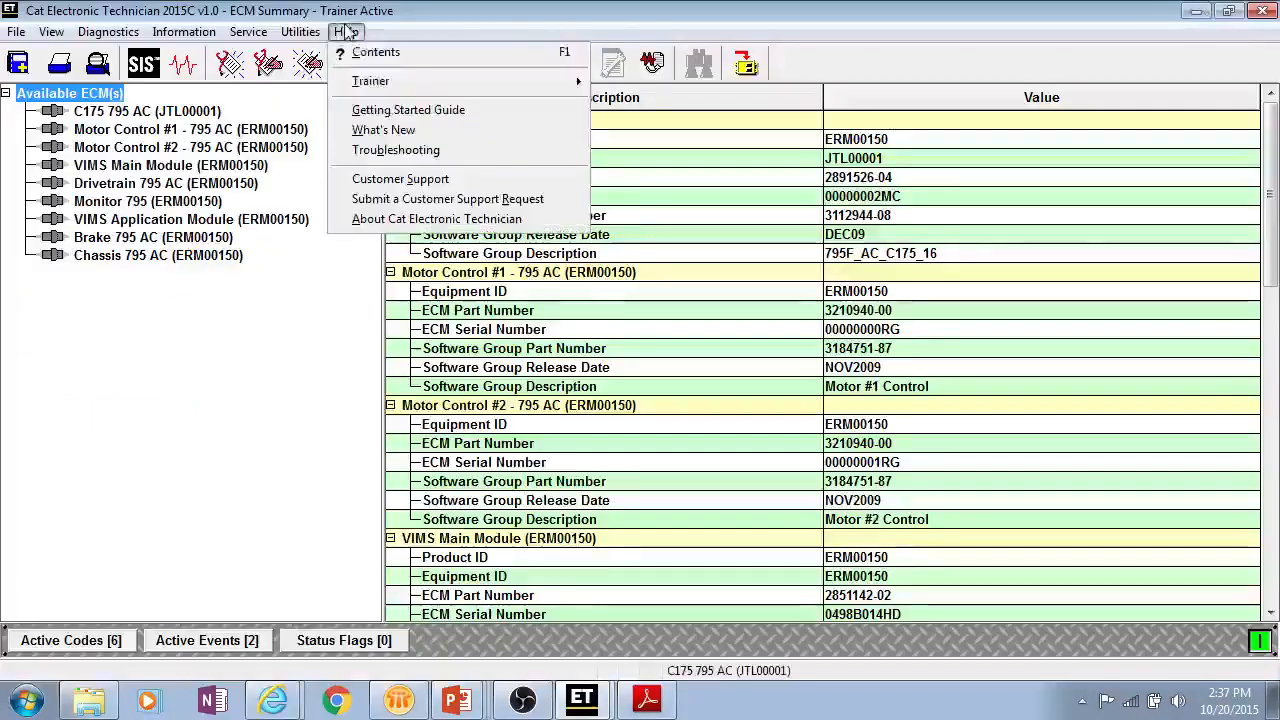
Open the Troubleshooting Guide and read the FLX98009999 and FLX12050005 license error topics.
click(395, 150)
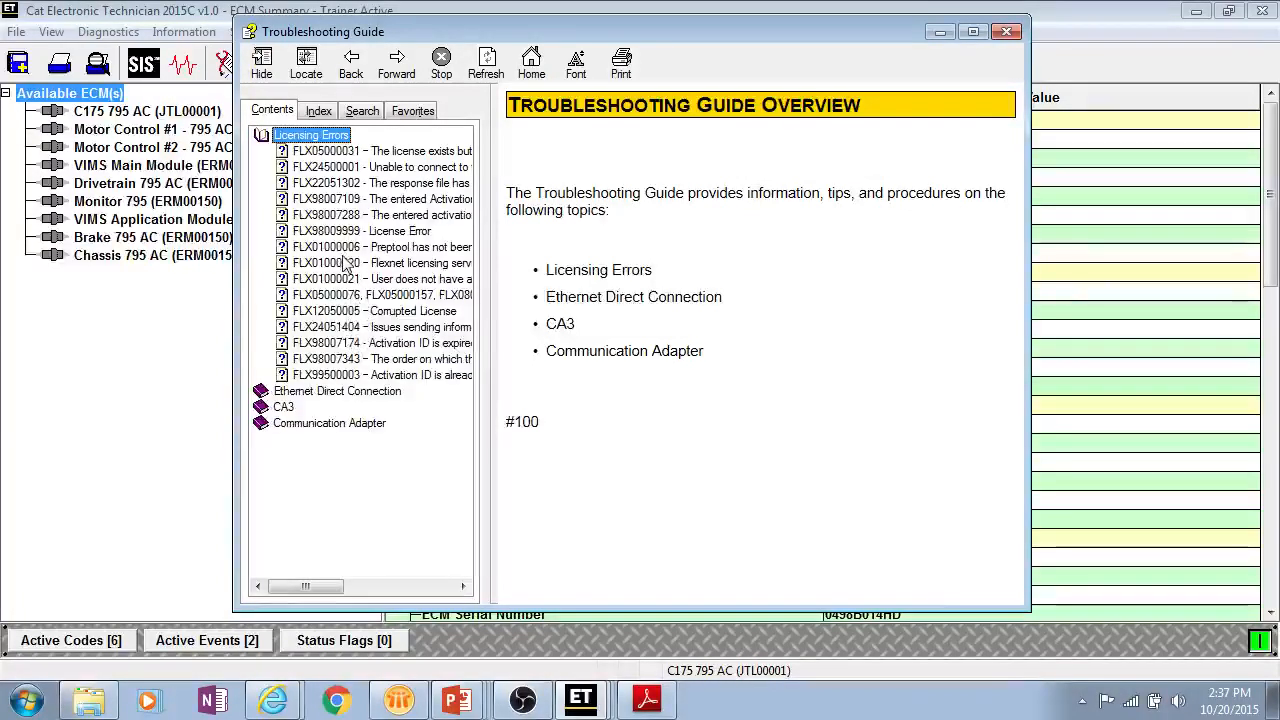
click(361, 231)
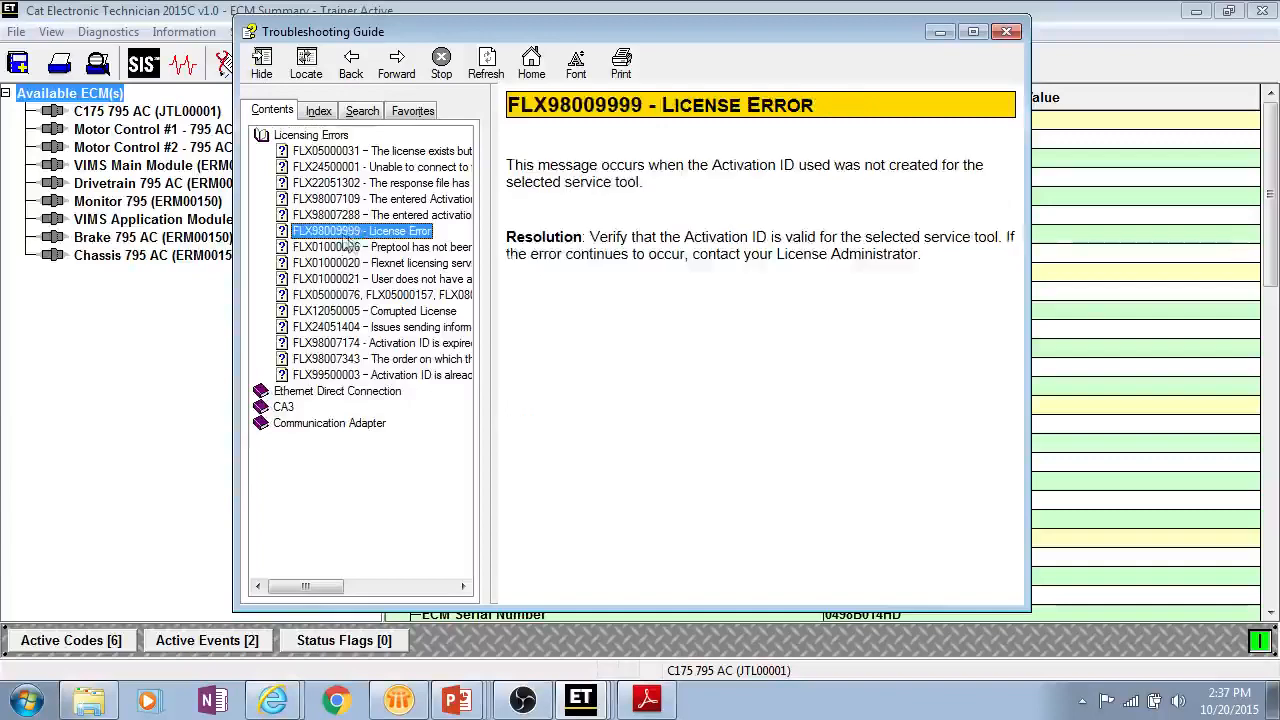
click(374, 311)
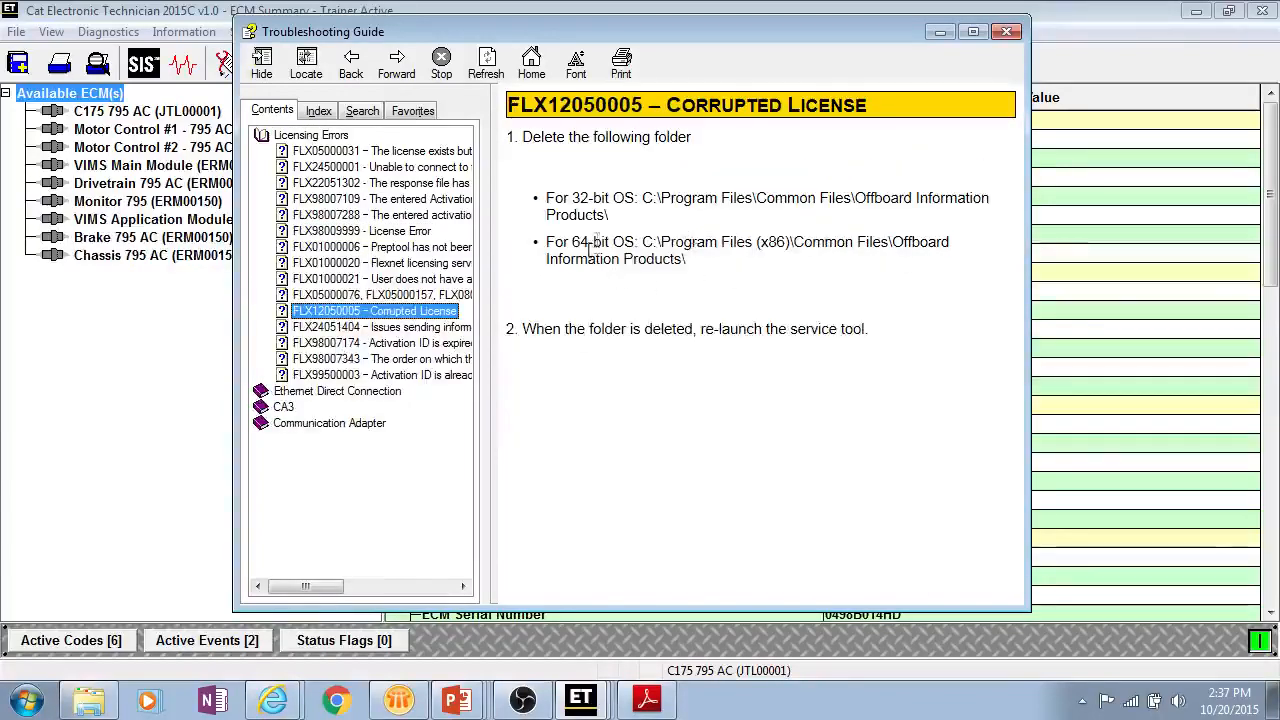
mouse_move(170, 447)
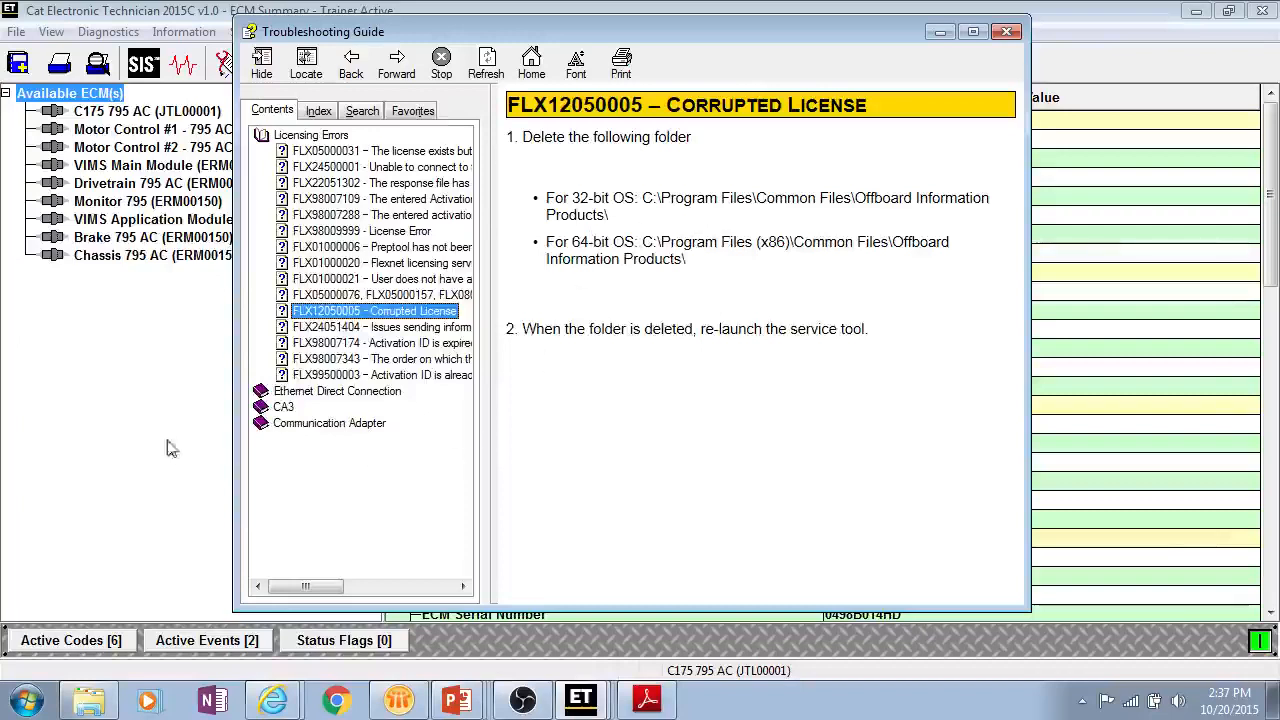
mouse_move(559, 473)
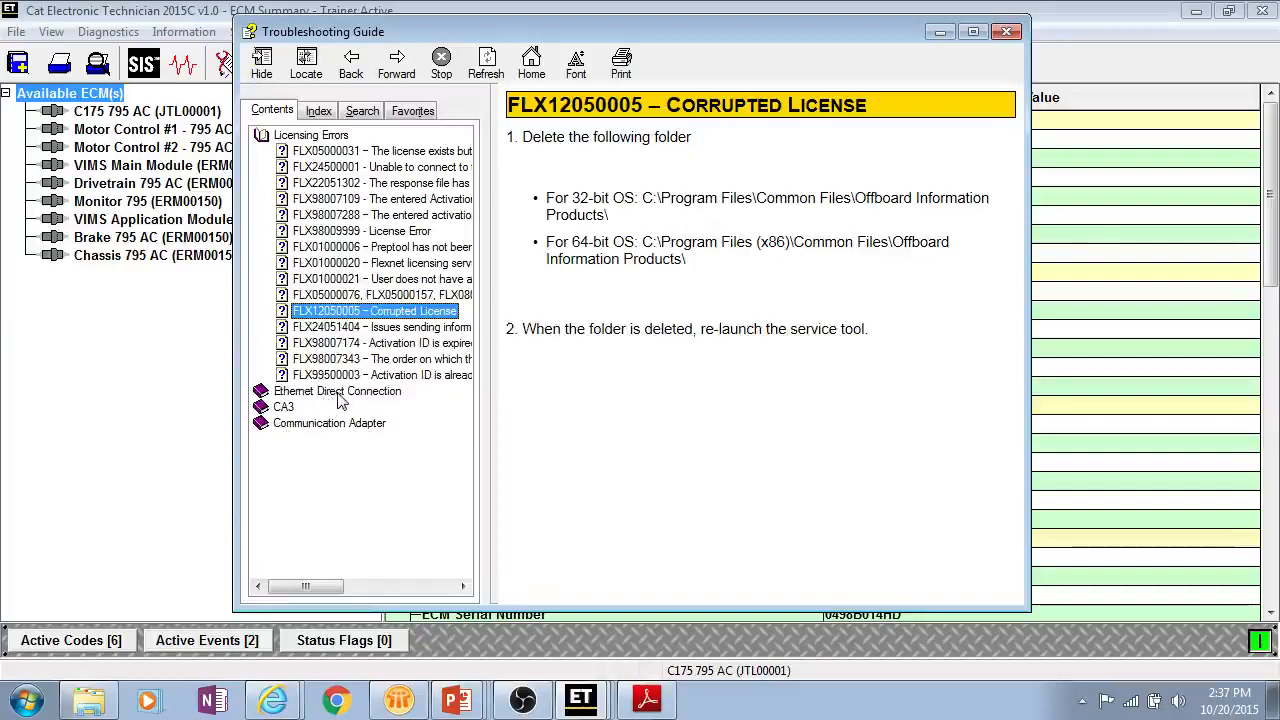
Expand CA3, read the 142 Error CA3 common issue, and close the guide.
click(283, 407)
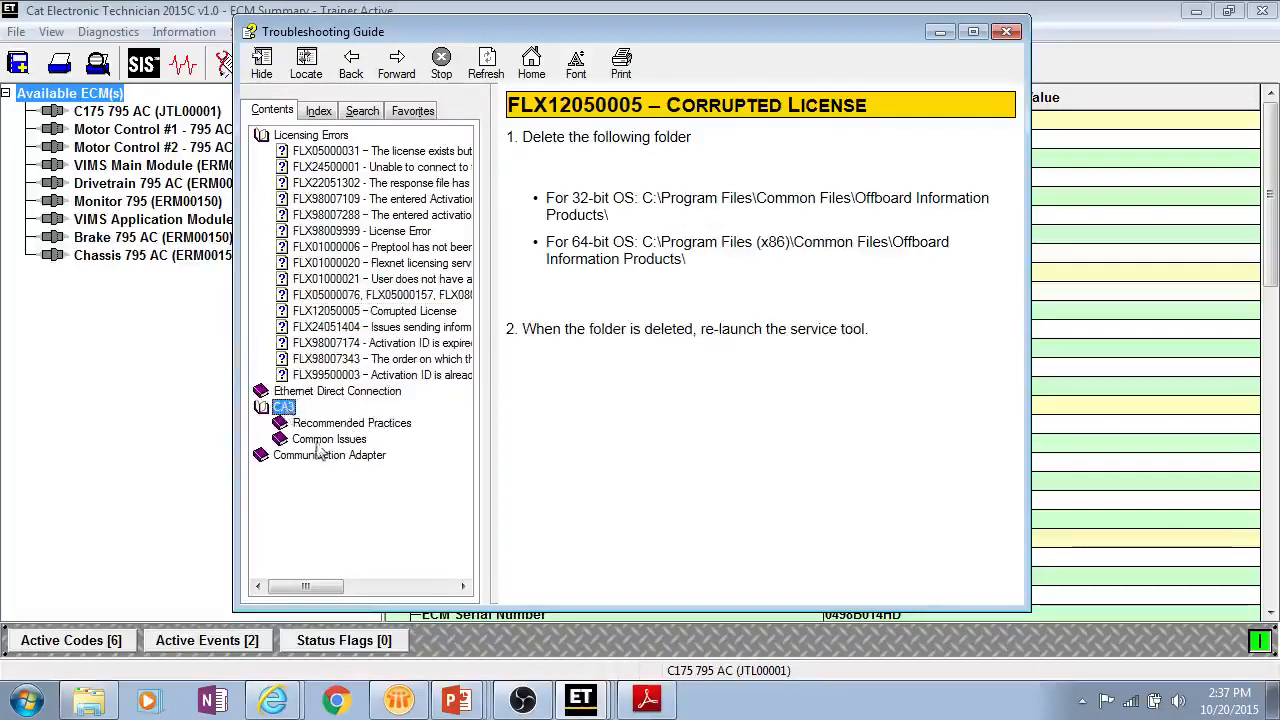
click(329, 439)
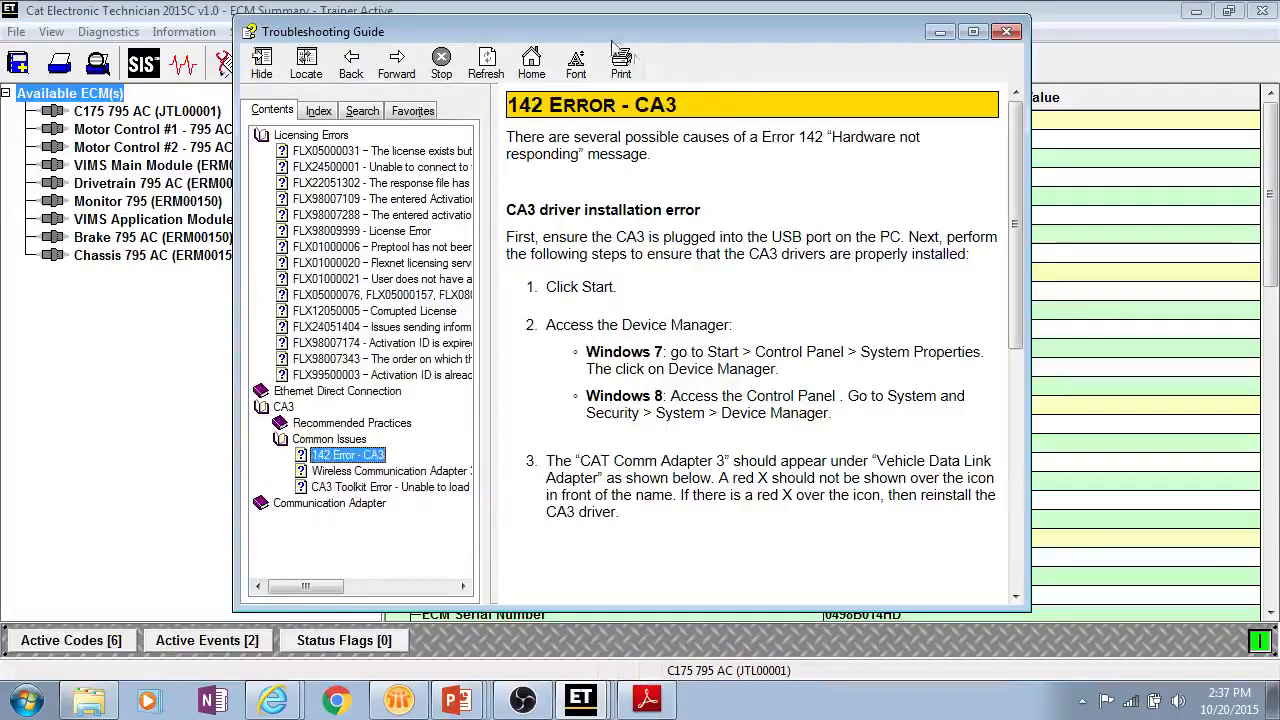
click(1006, 31)
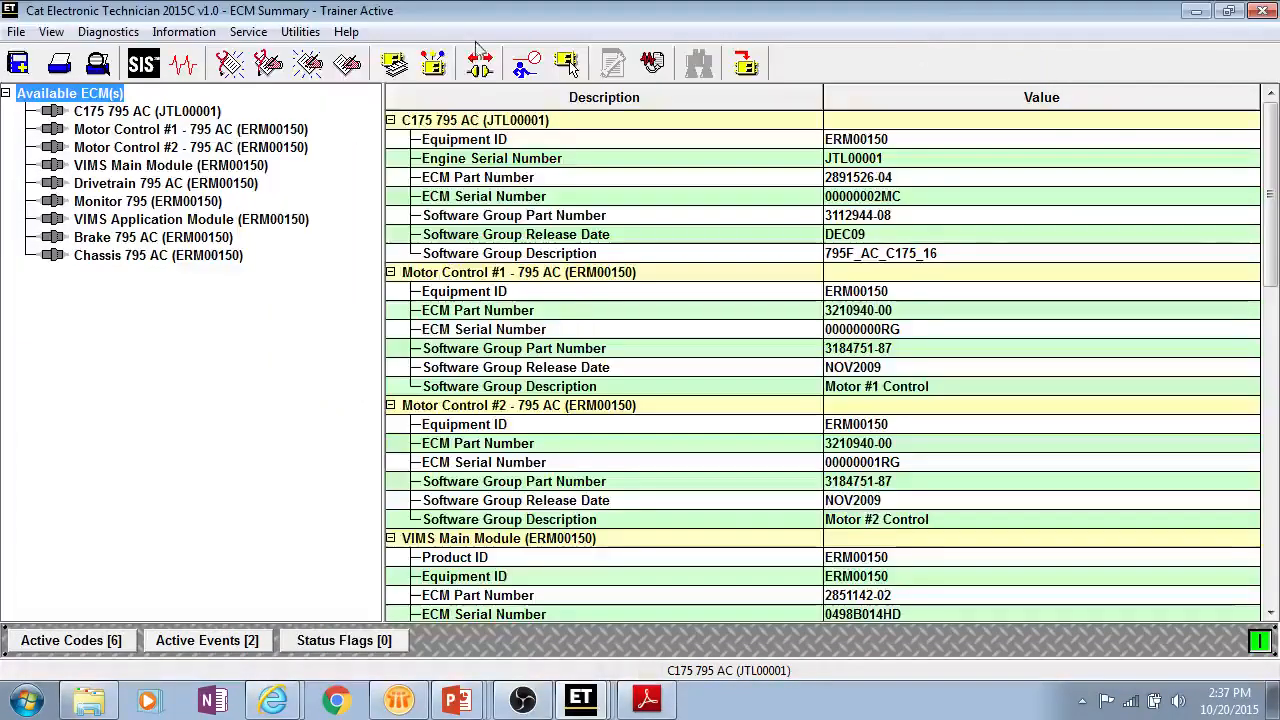
click(346, 31)
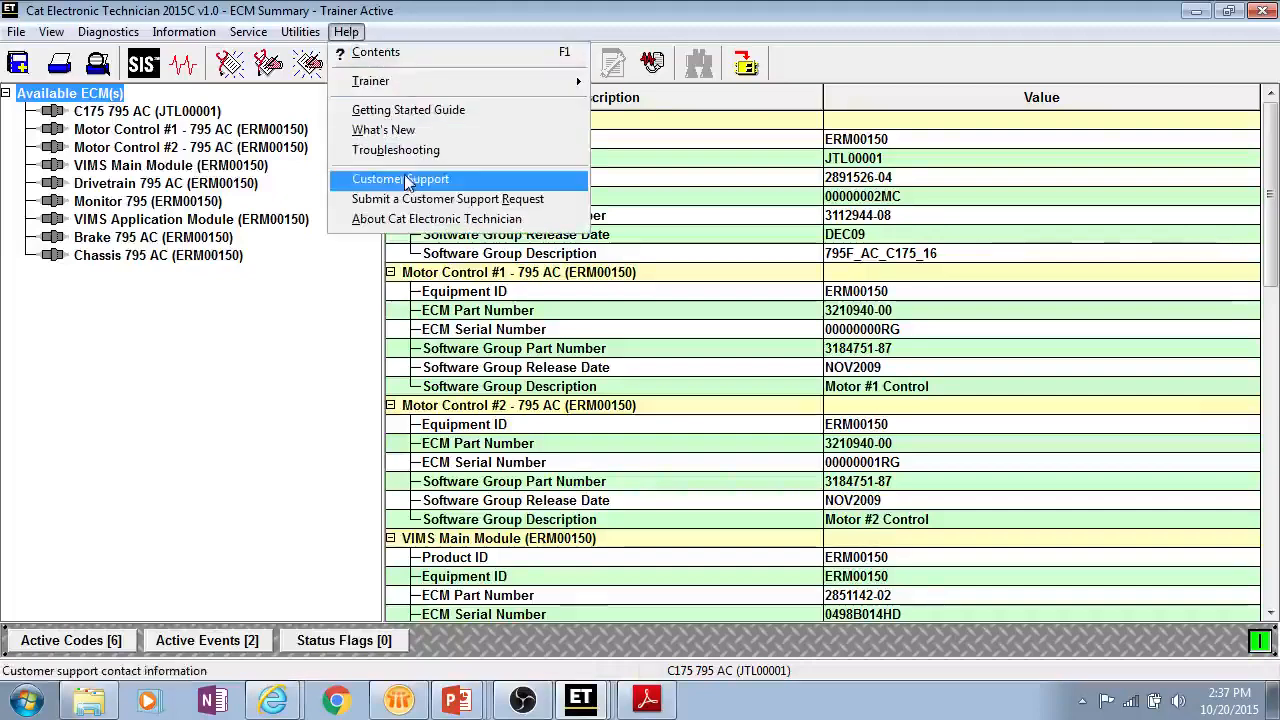
click(400, 179)
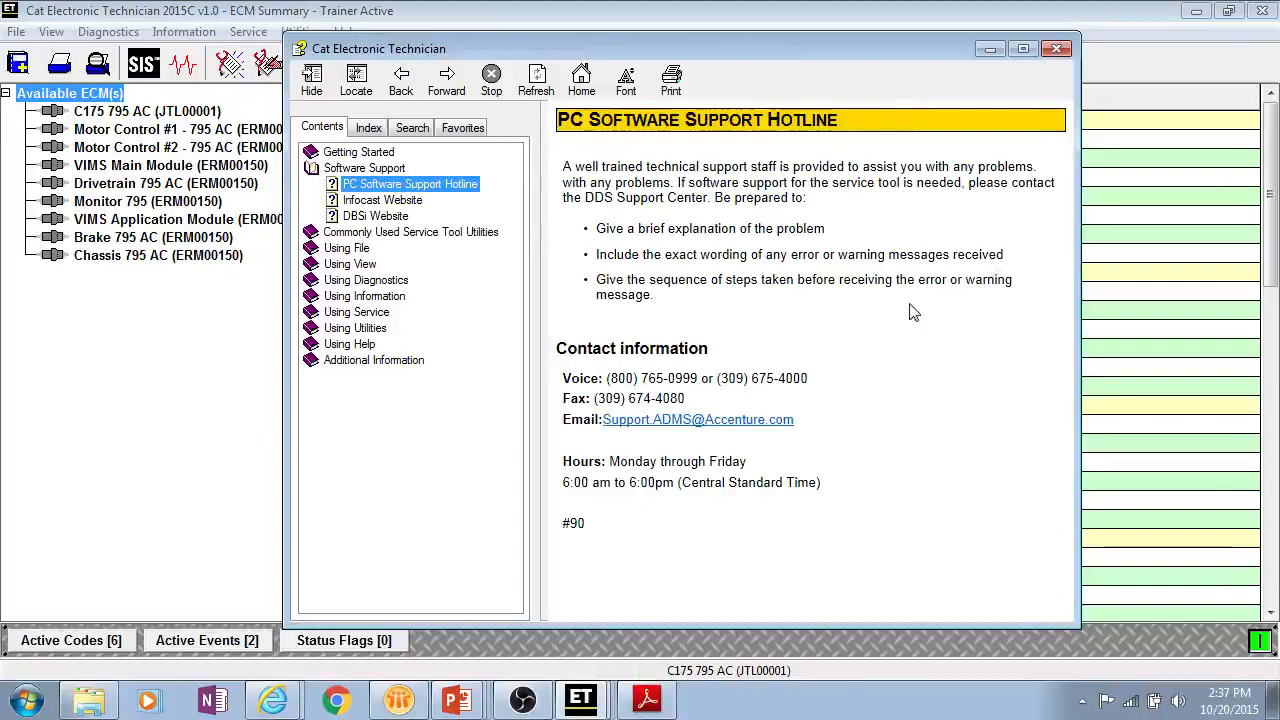
mouse_move(905, 337)
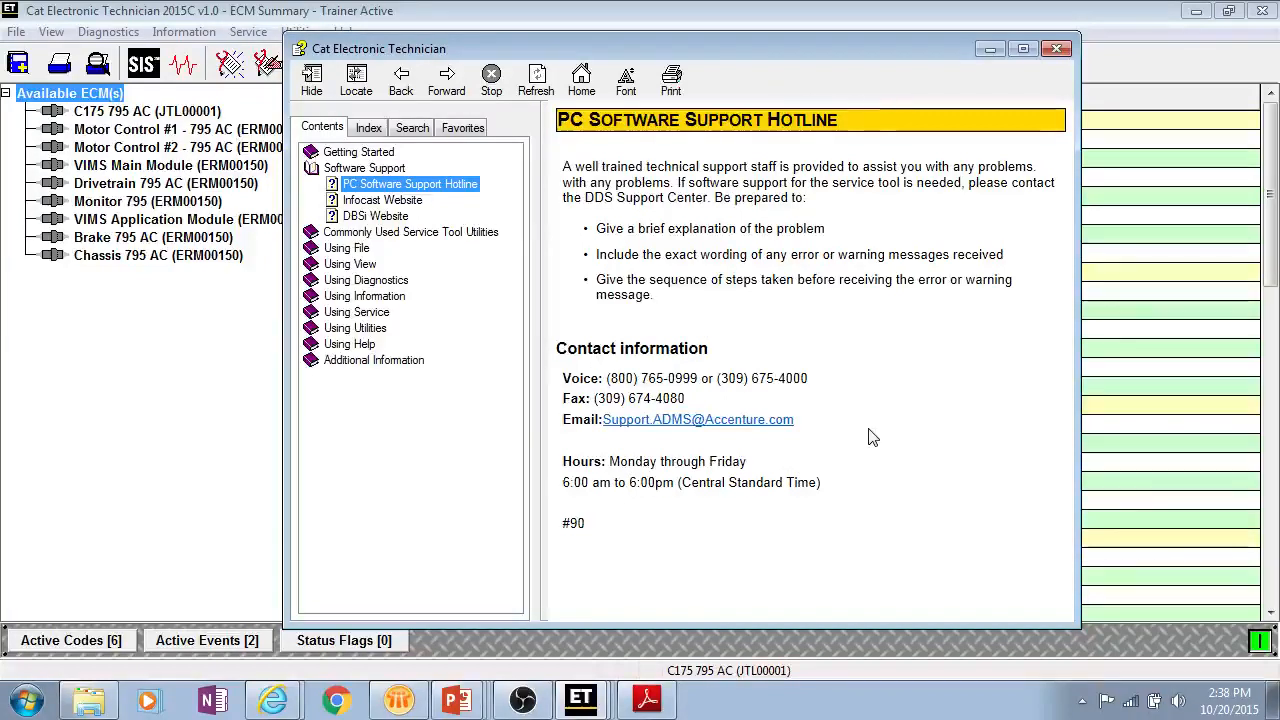
mouse_move(850, 237)
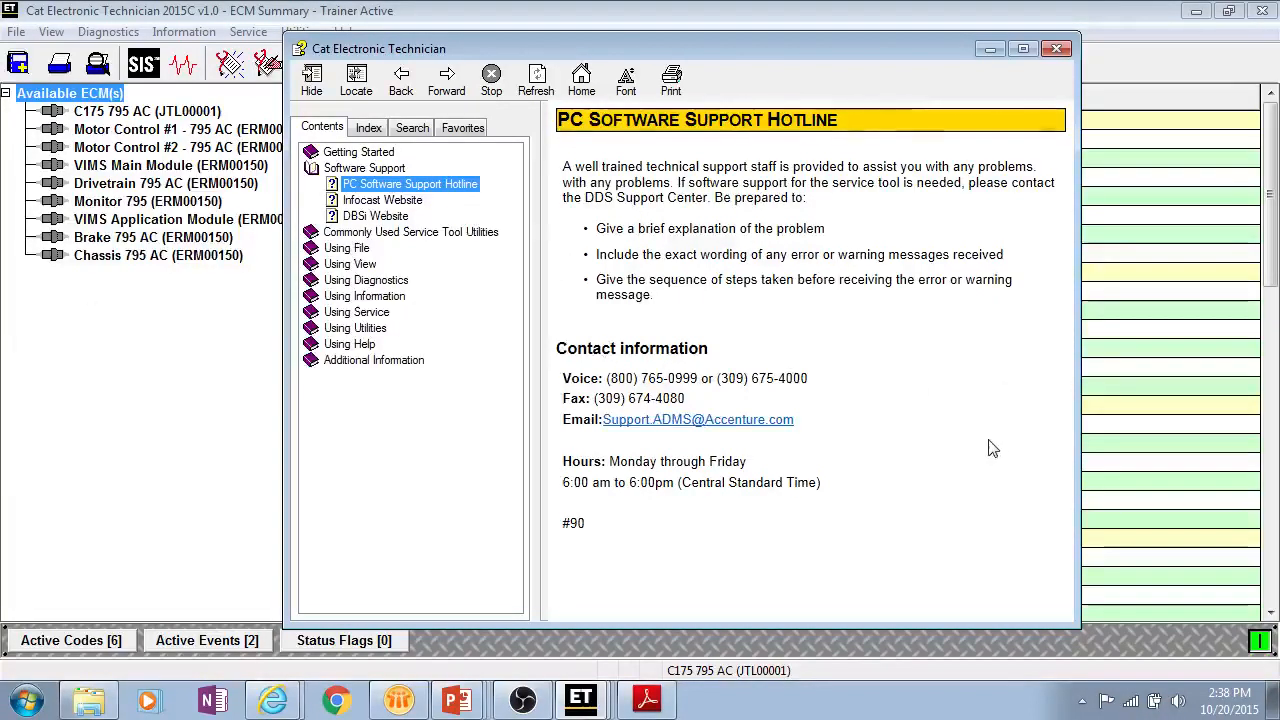
mouse_move(1009, 450)
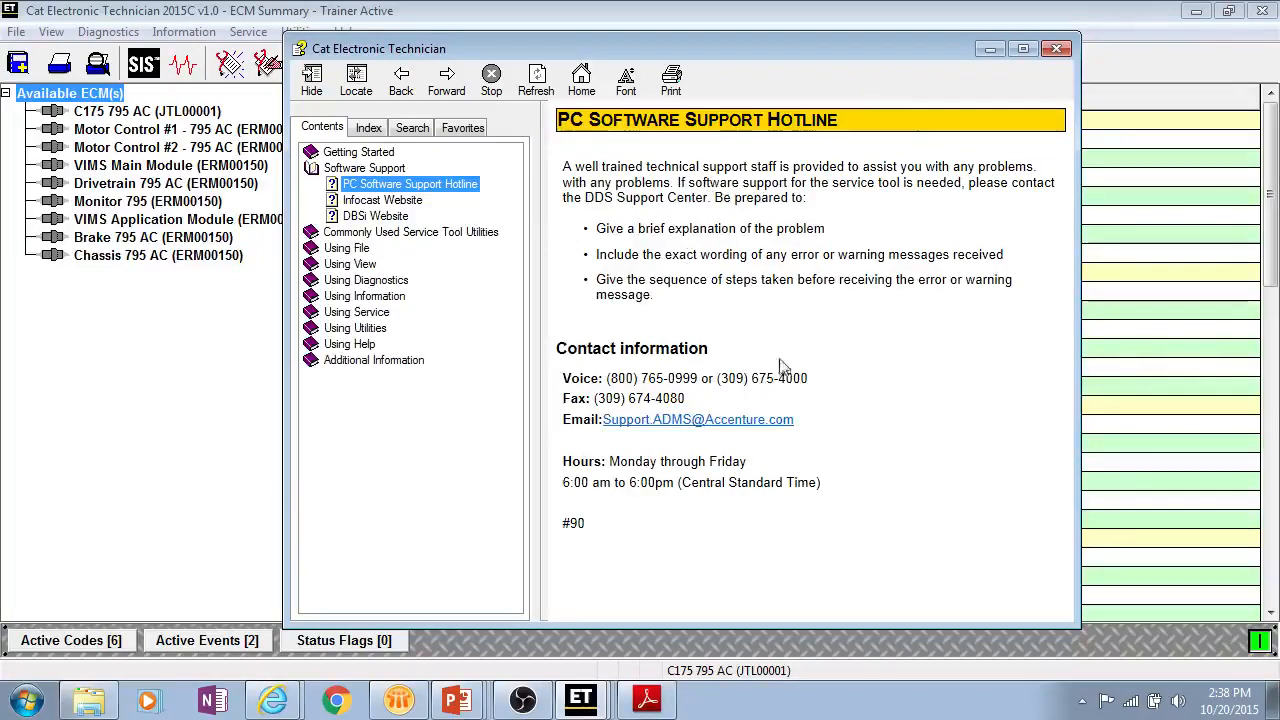
mouse_move(870, 413)
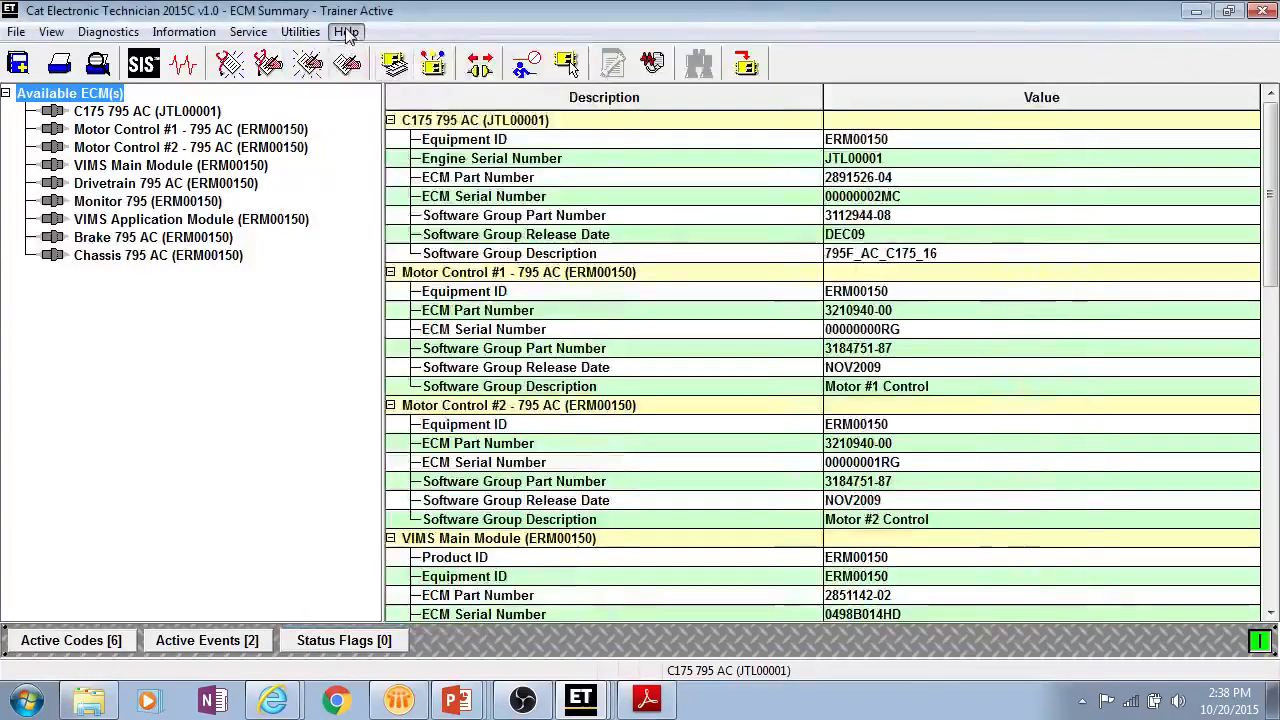
Choose Submit a Customer Support Request from the Help menu.
click(346, 31)
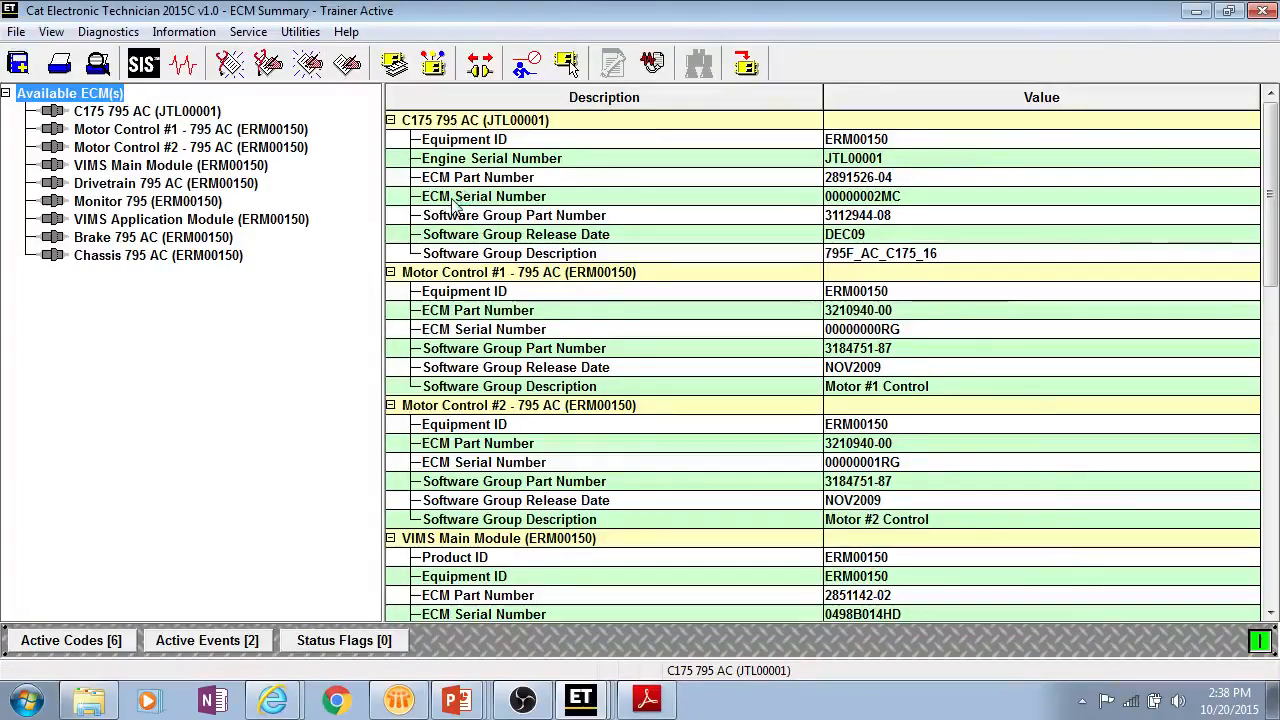
click(745, 63)
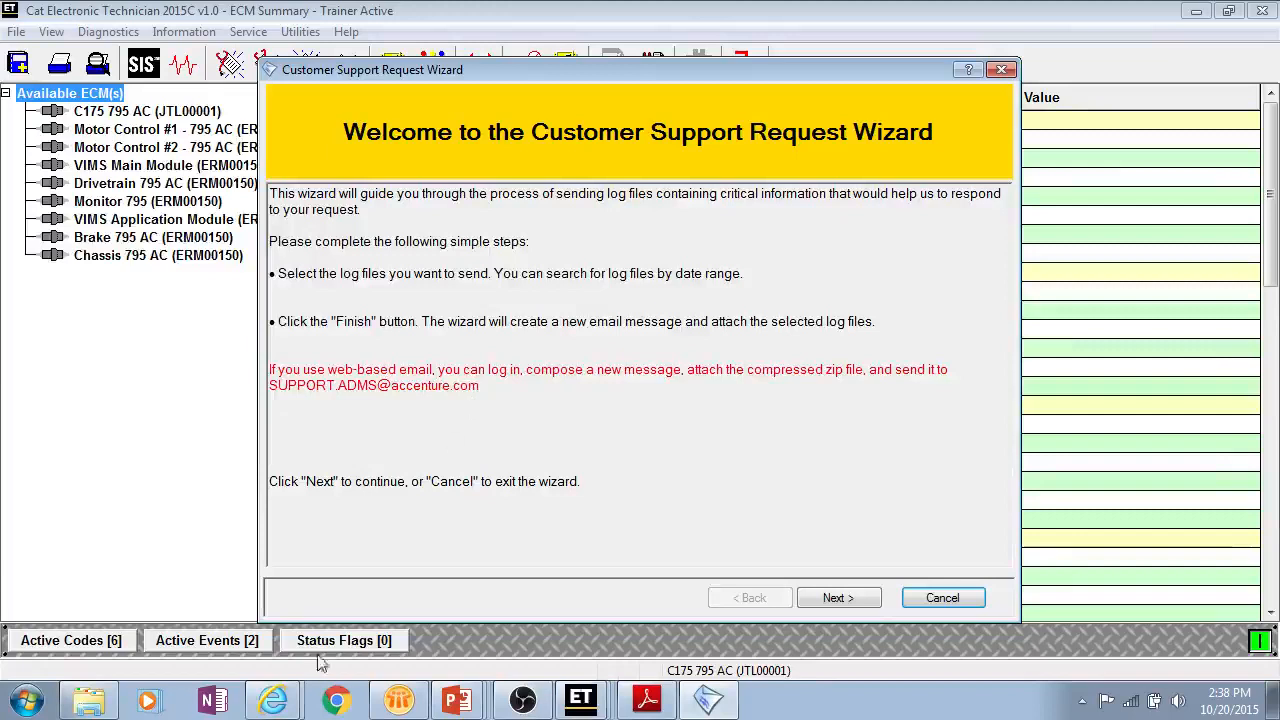
mouse_move(798, 295)
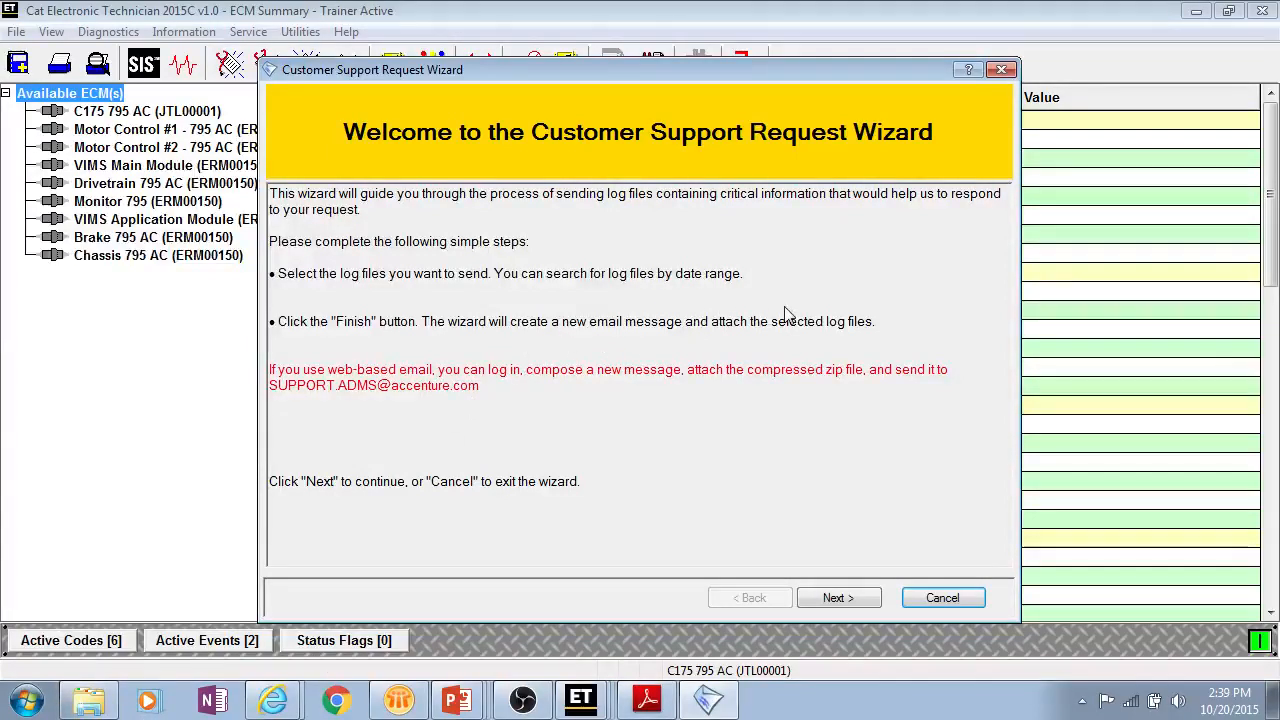
mouse_move(705, 503)
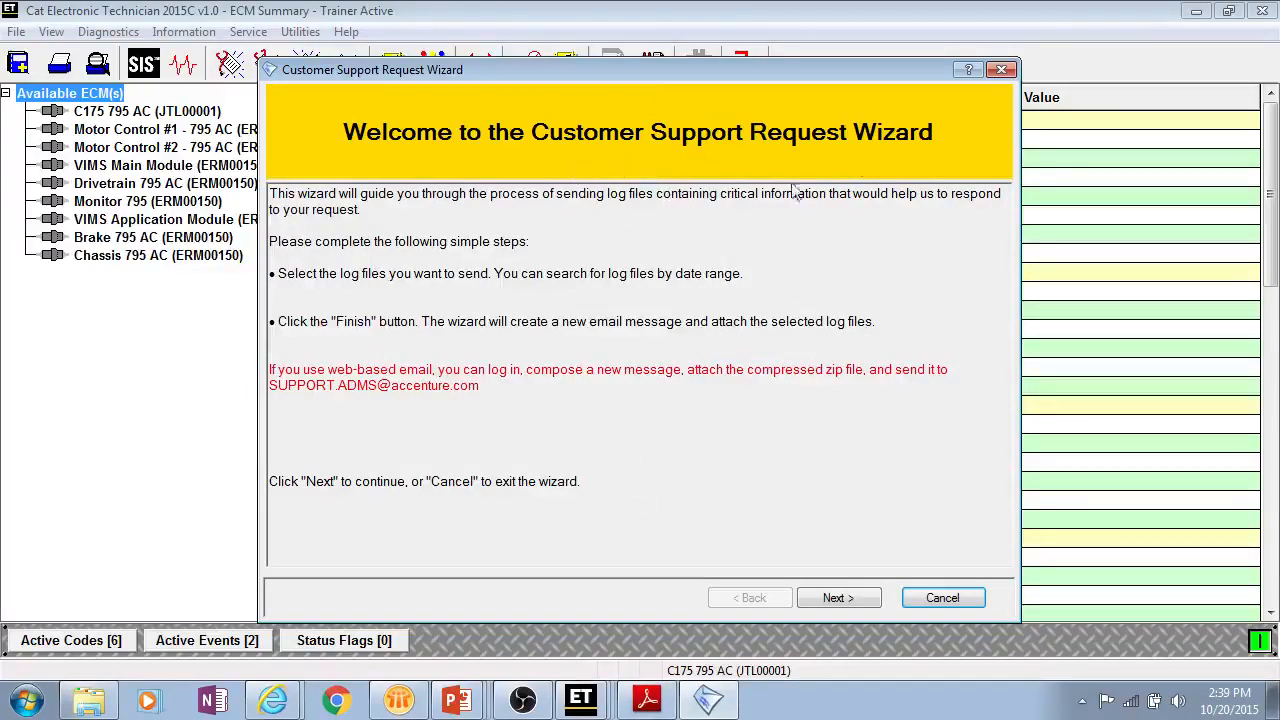
mouse_move(830, 165)
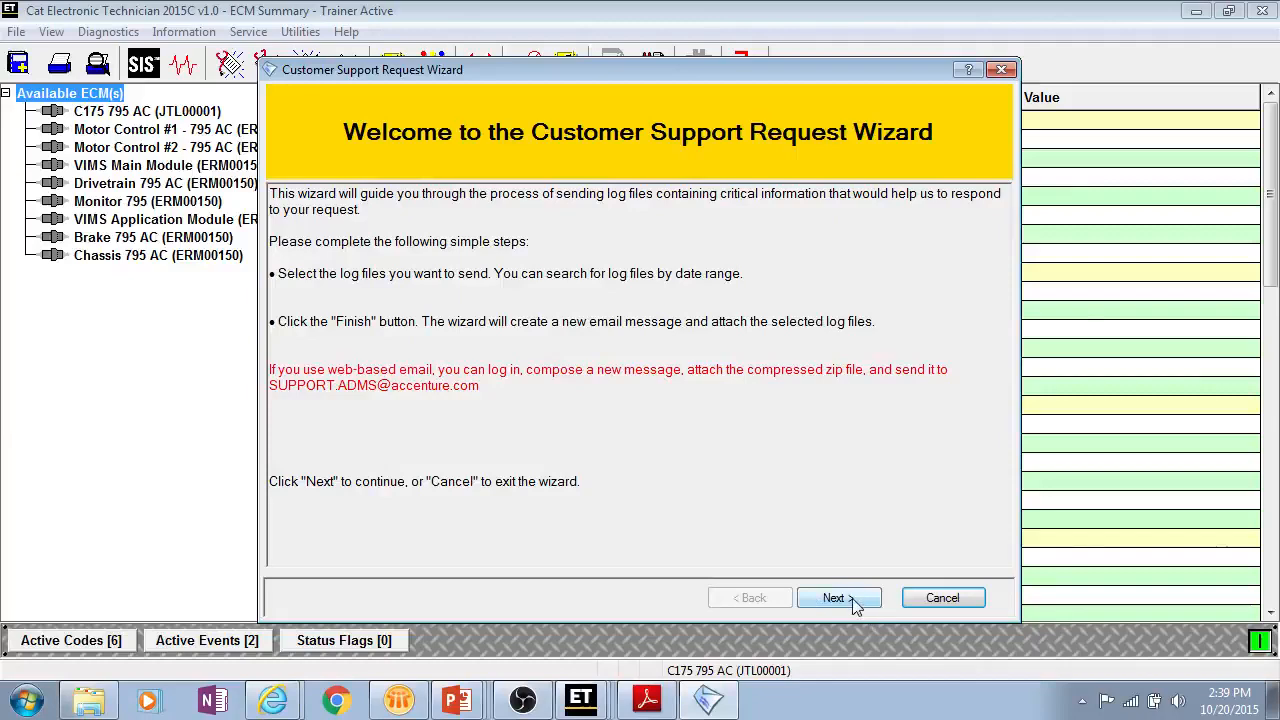
Set the log search From date to September 2, 2015 via the calendar.
click(838, 597)
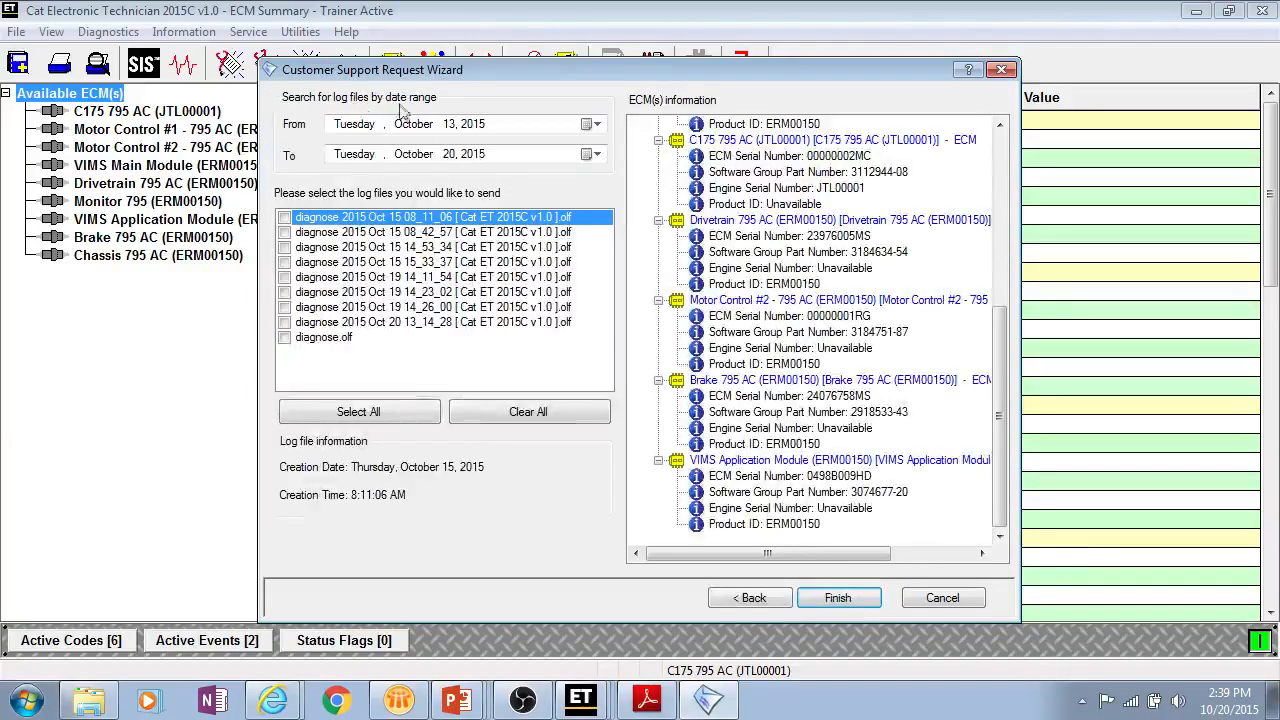
click(449, 123)
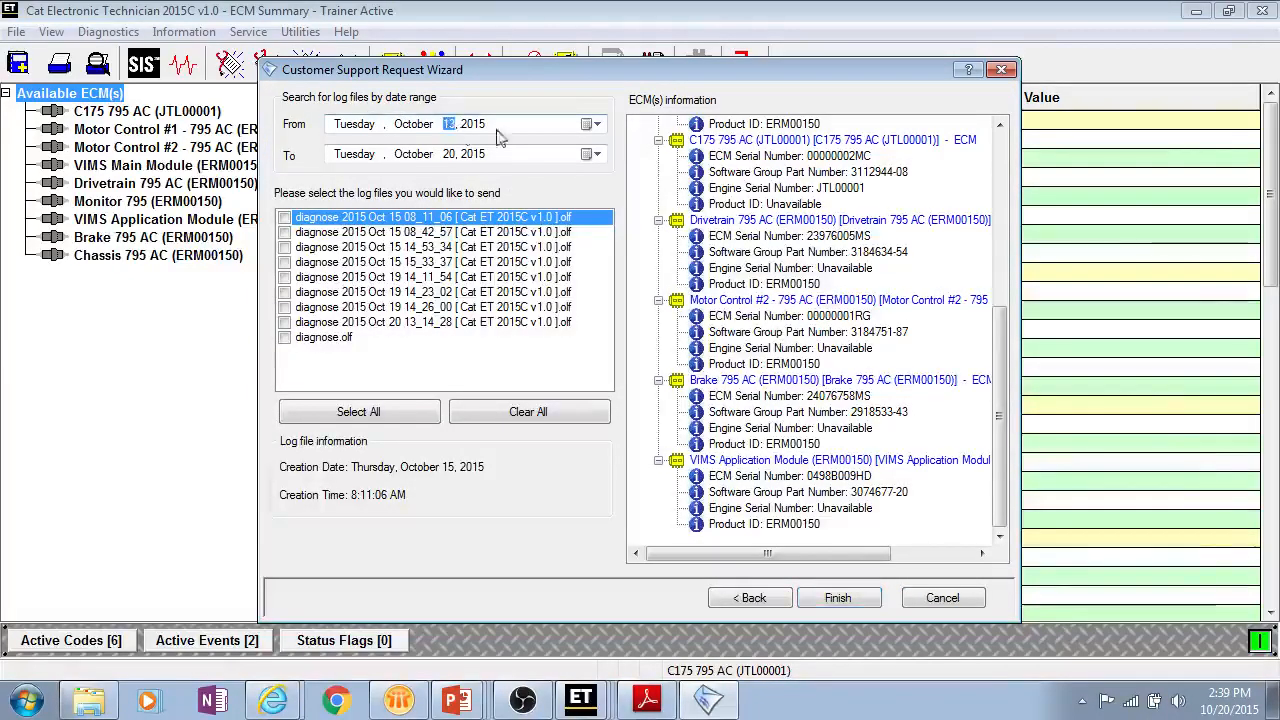
click(587, 123)
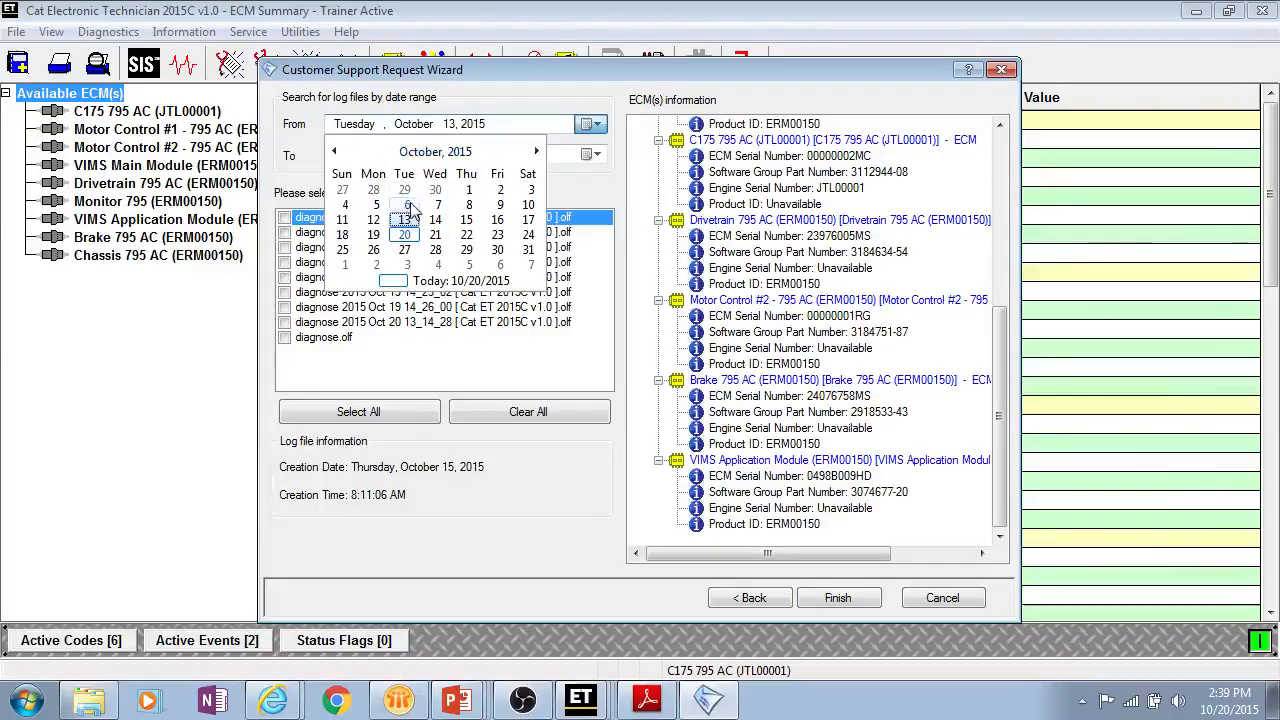
click(404, 205)
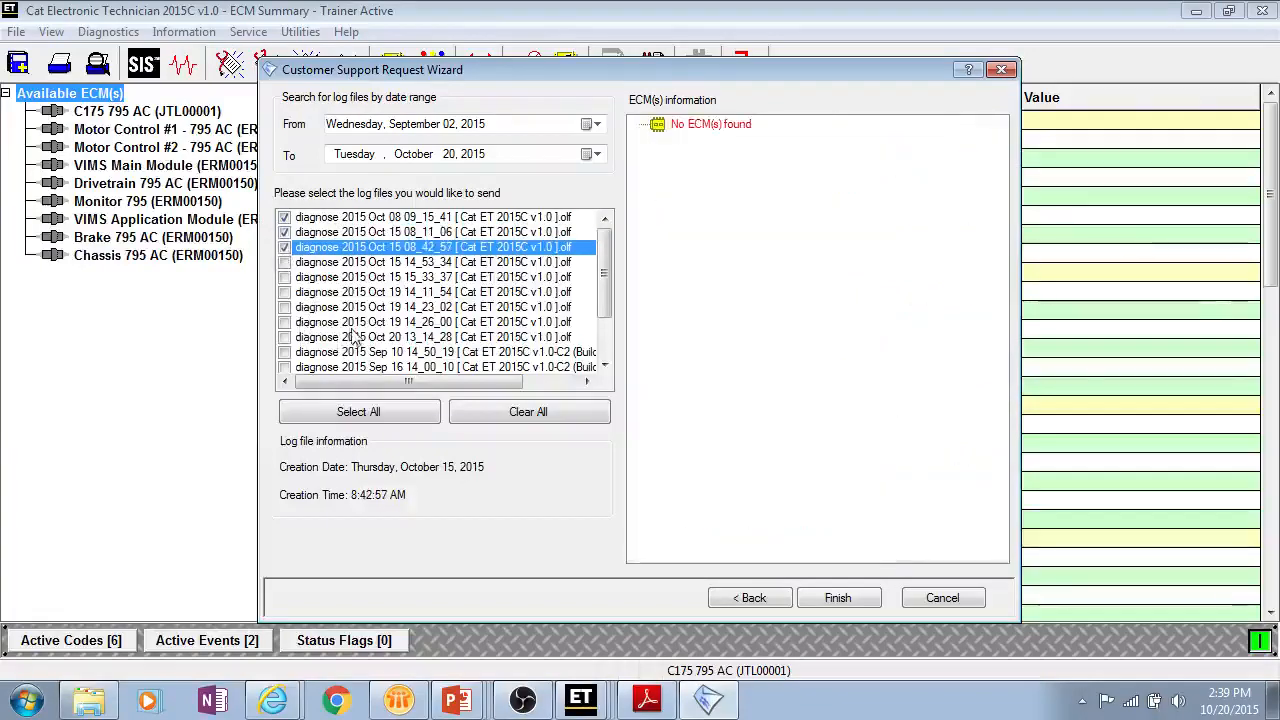
Tick the log files to send and finish the wizard to create the email.
click(430, 262)
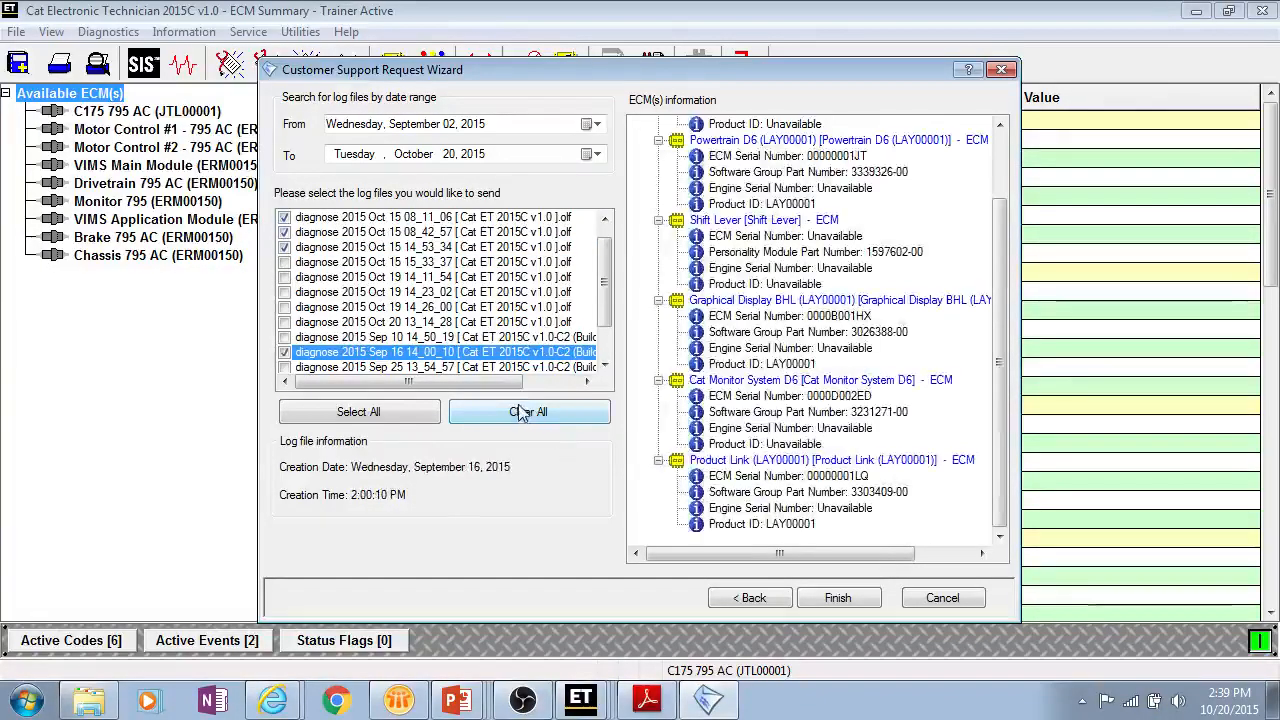
click(528, 411)
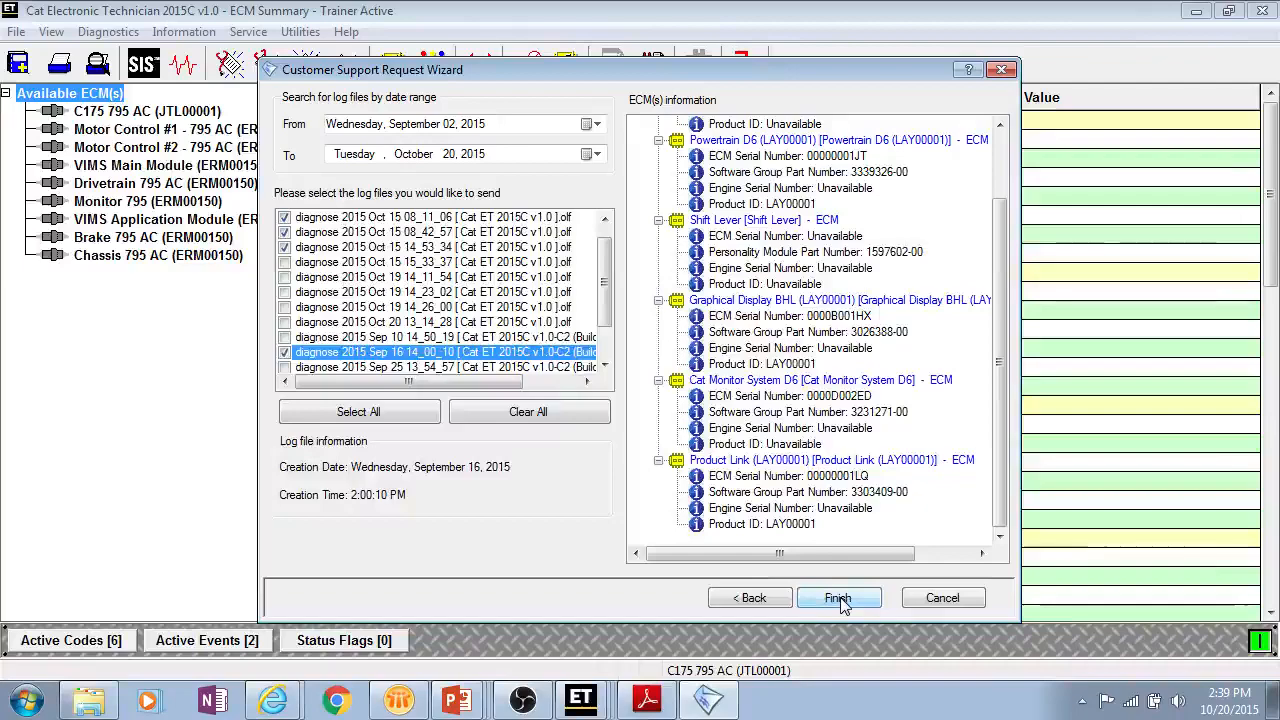
click(838, 597)
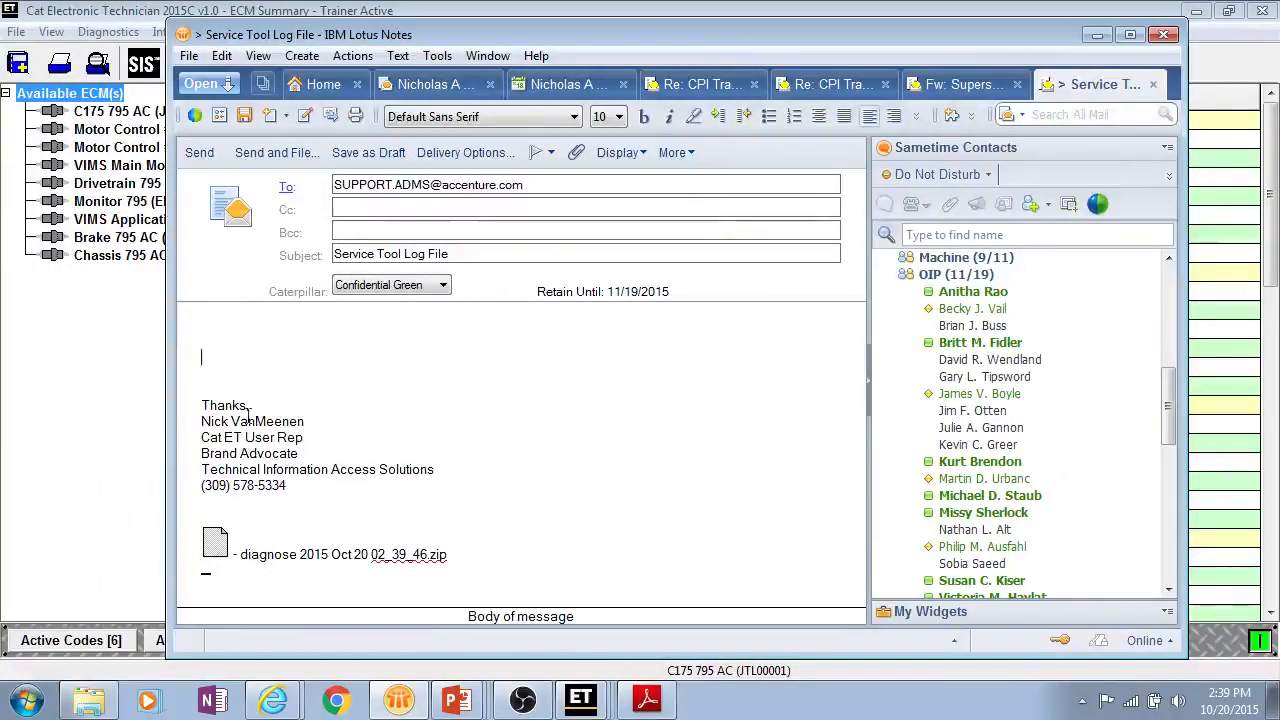
Write "this is a test" in the email body and minimize Lotus Notes.
text(this)
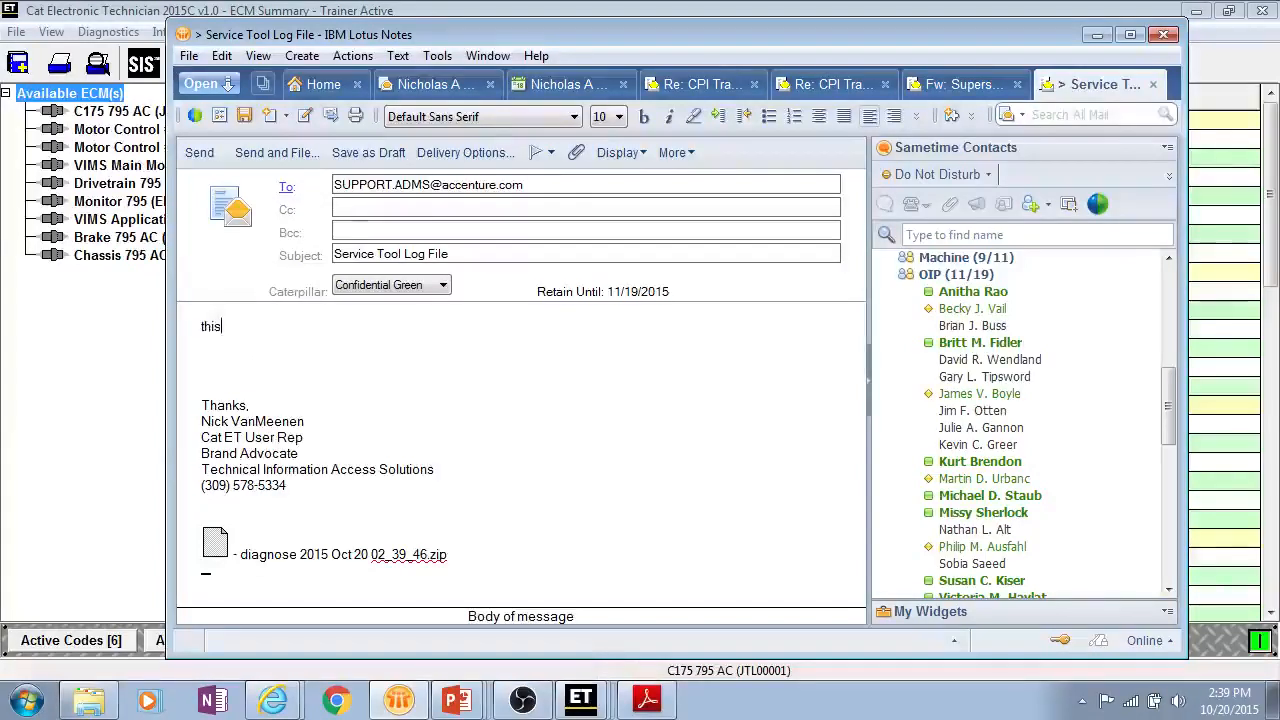
text(is a test)
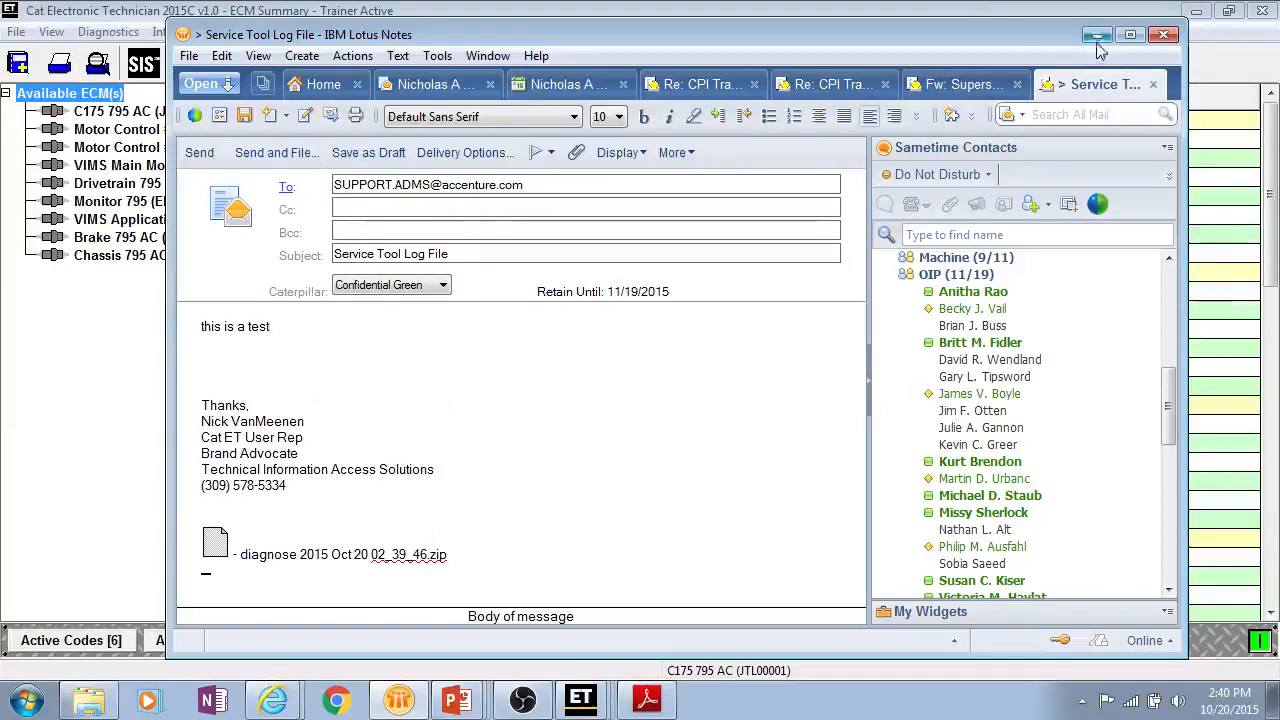
mouse_move(1097, 35)
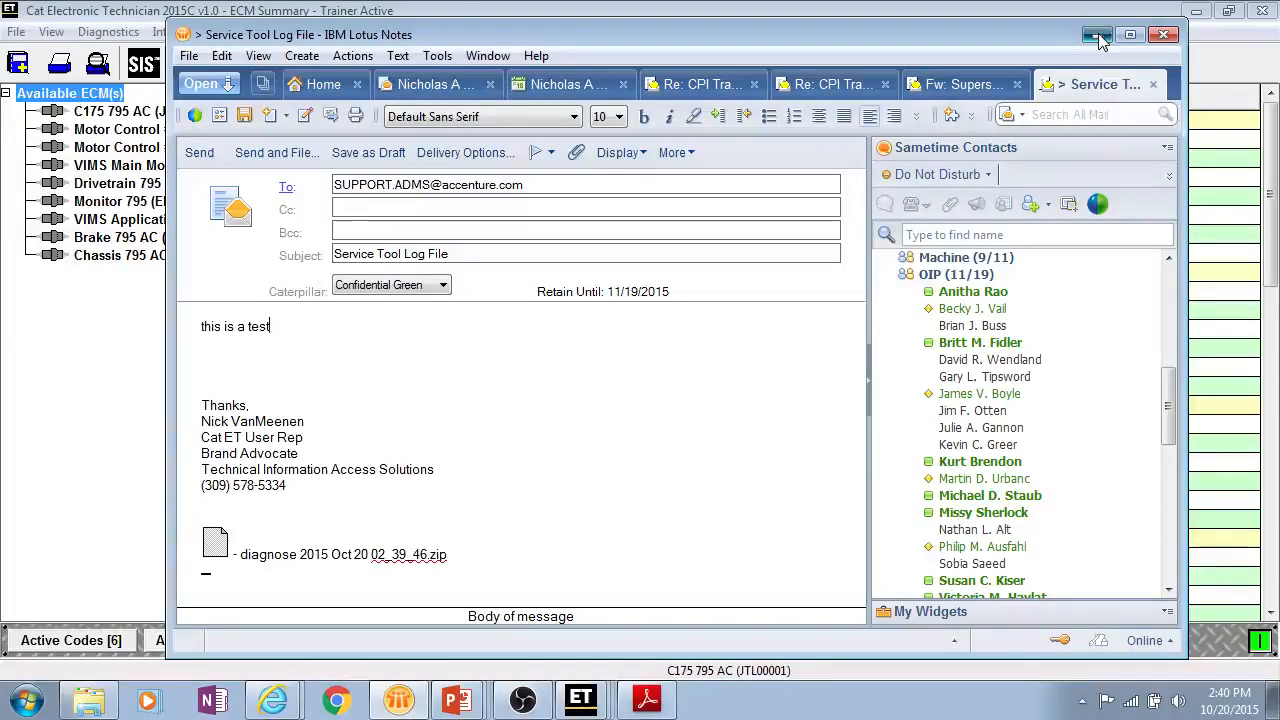
click(1097, 35)
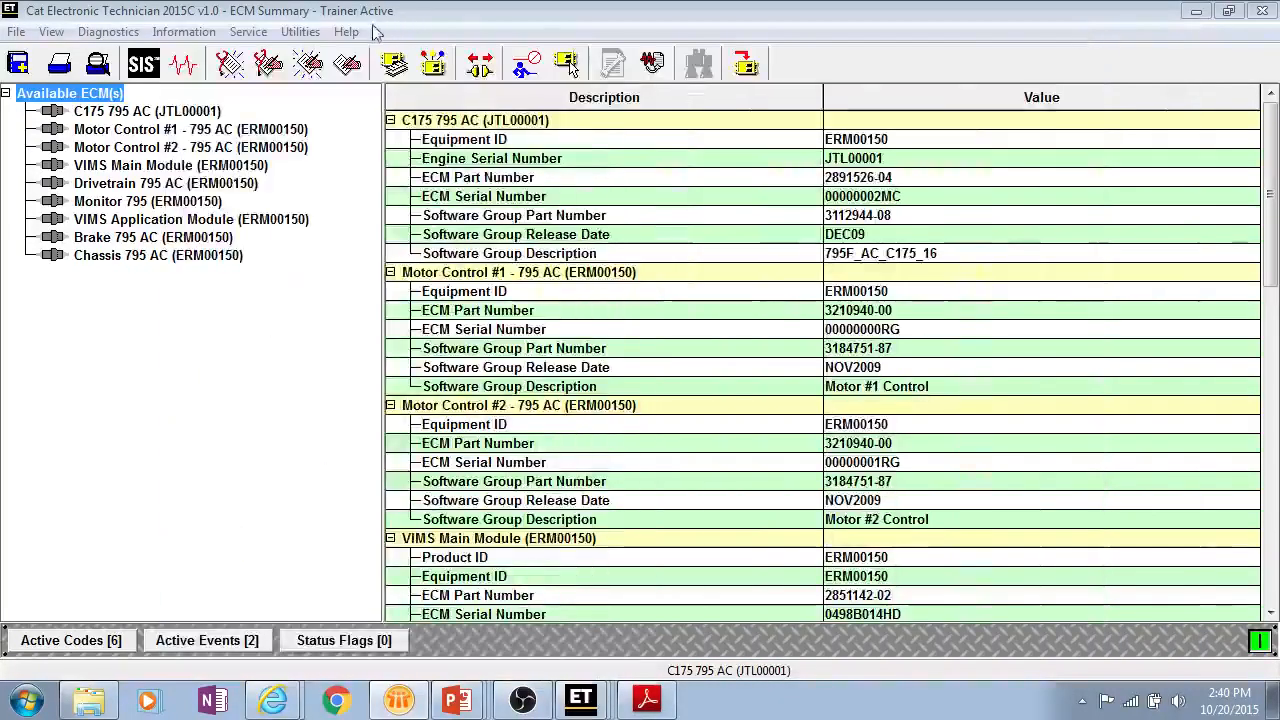
click(346, 31)
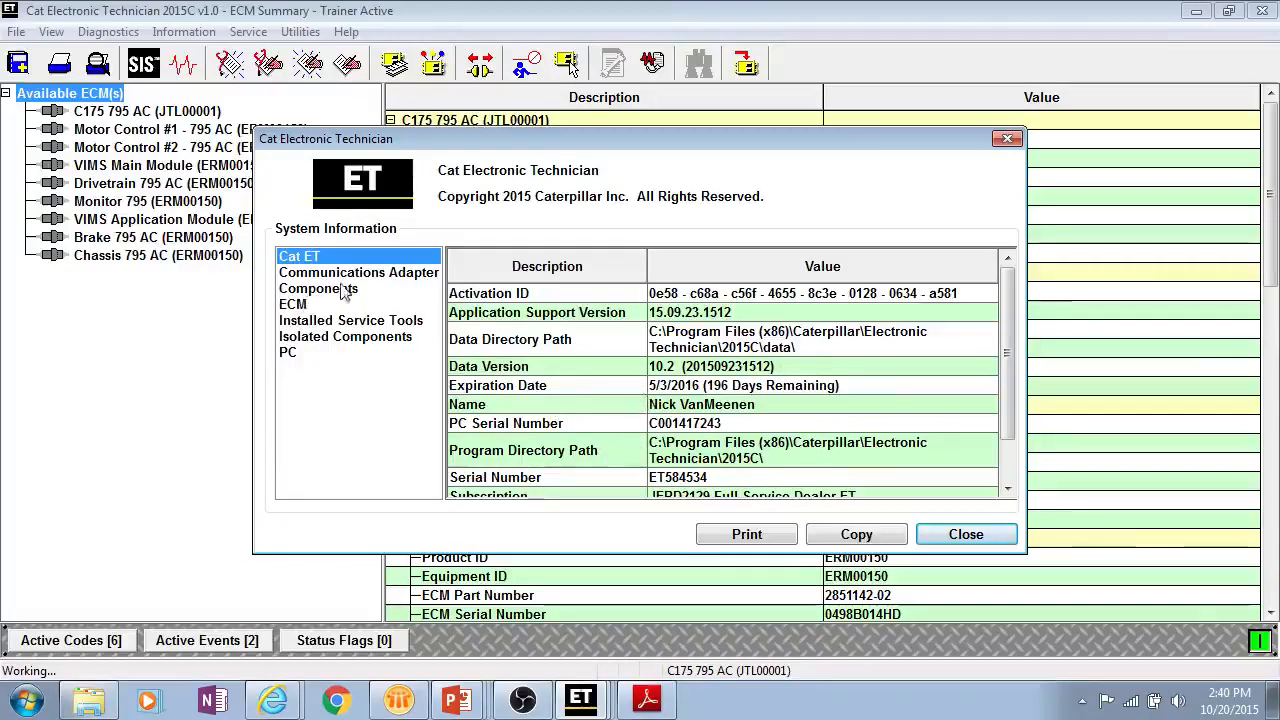
click(318, 288)
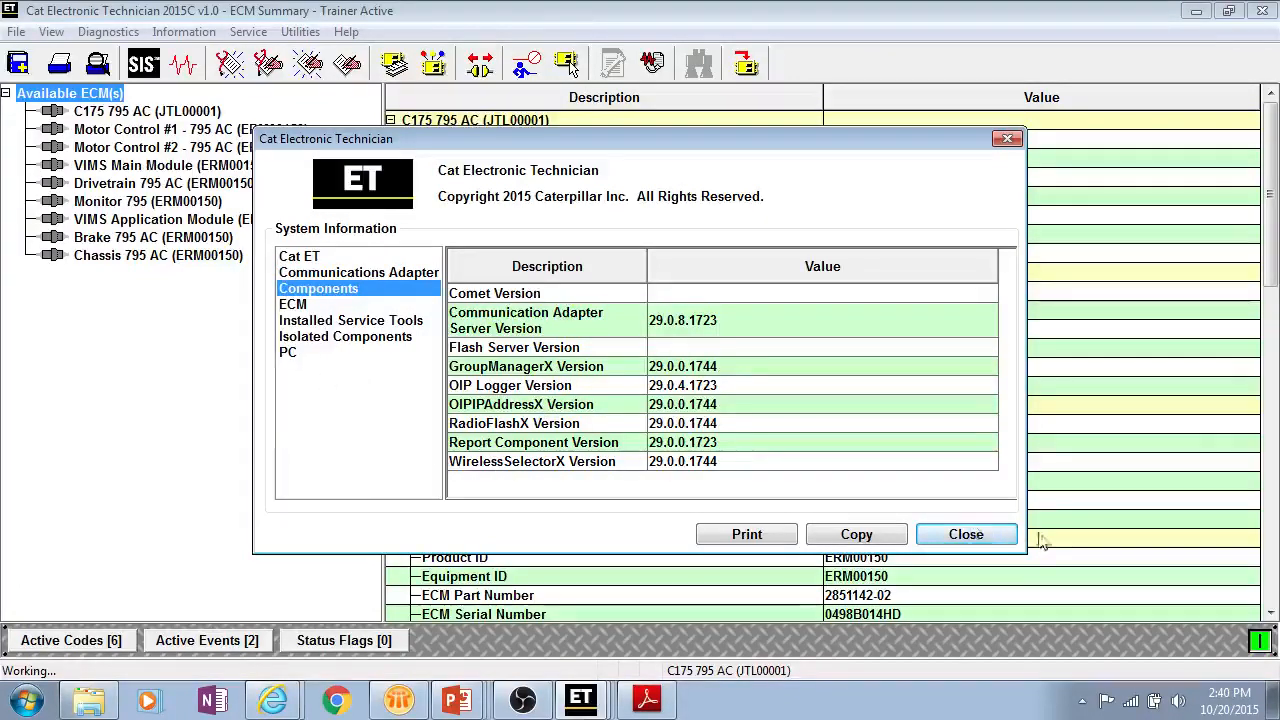
click(966, 533)
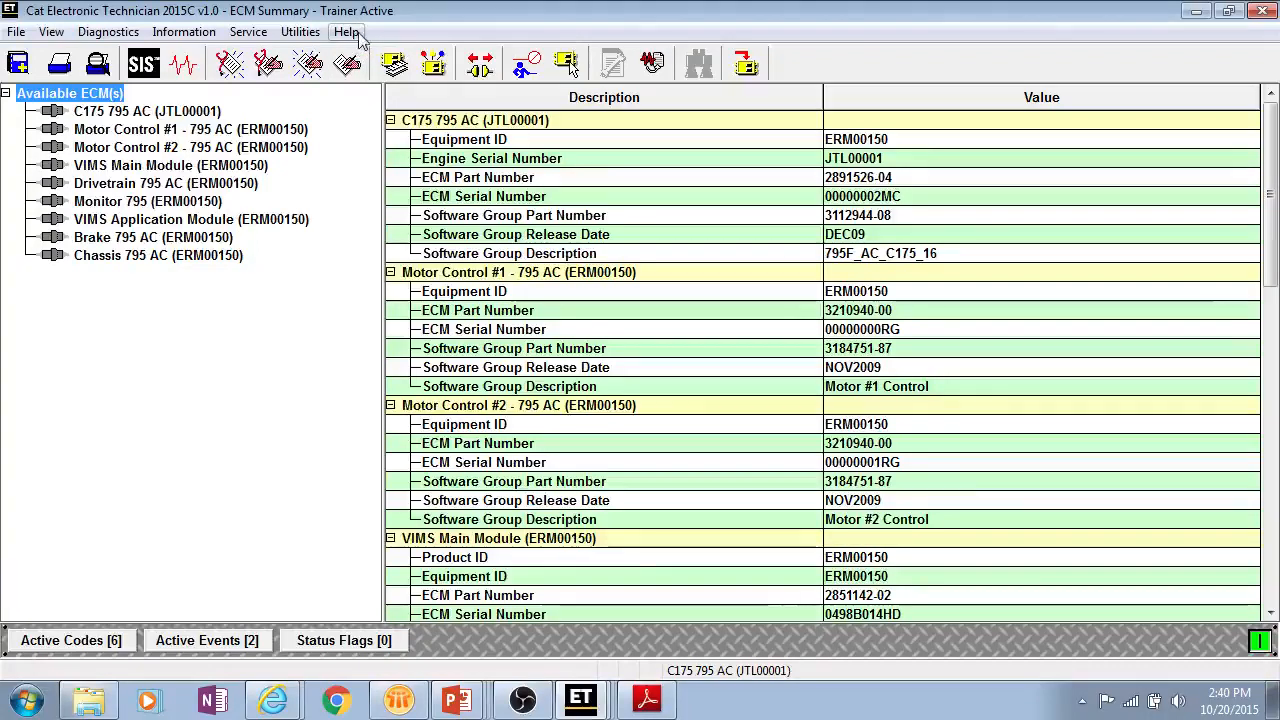
click(347, 31)
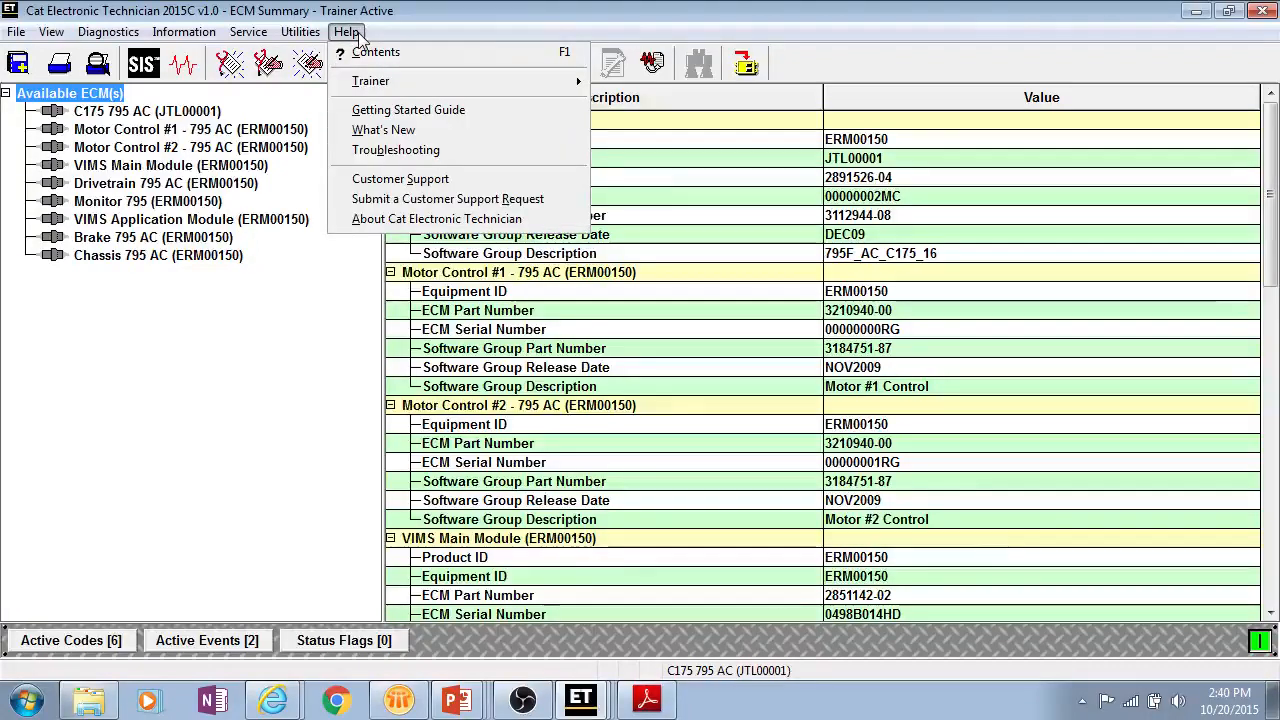